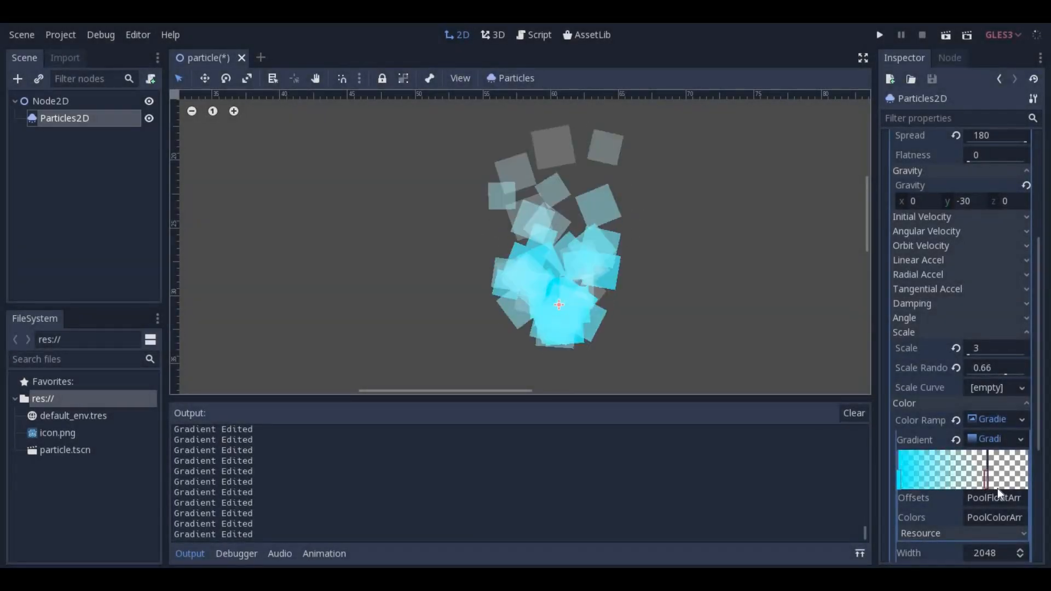
Set the particles' linear acceleration to 2, then start a new scene with a Node2D root
left_click(984, 477)
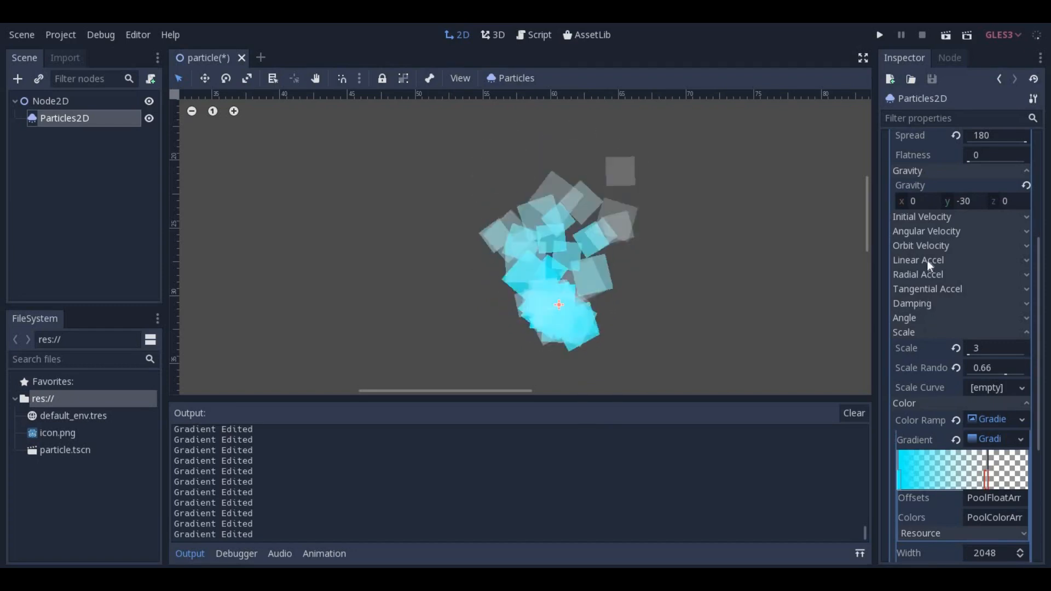
left_click(919, 260)
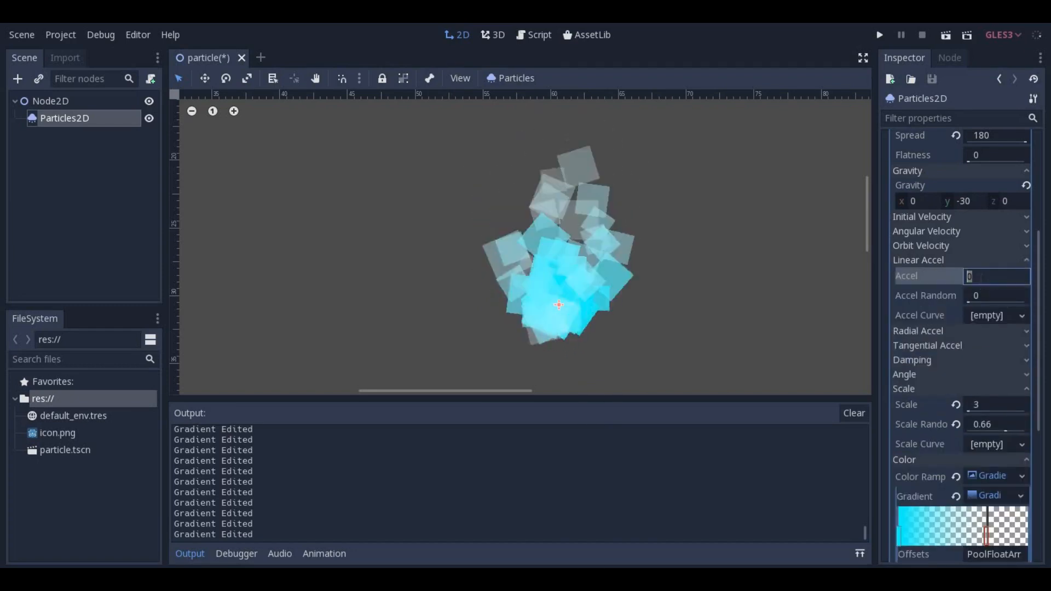
type("2")
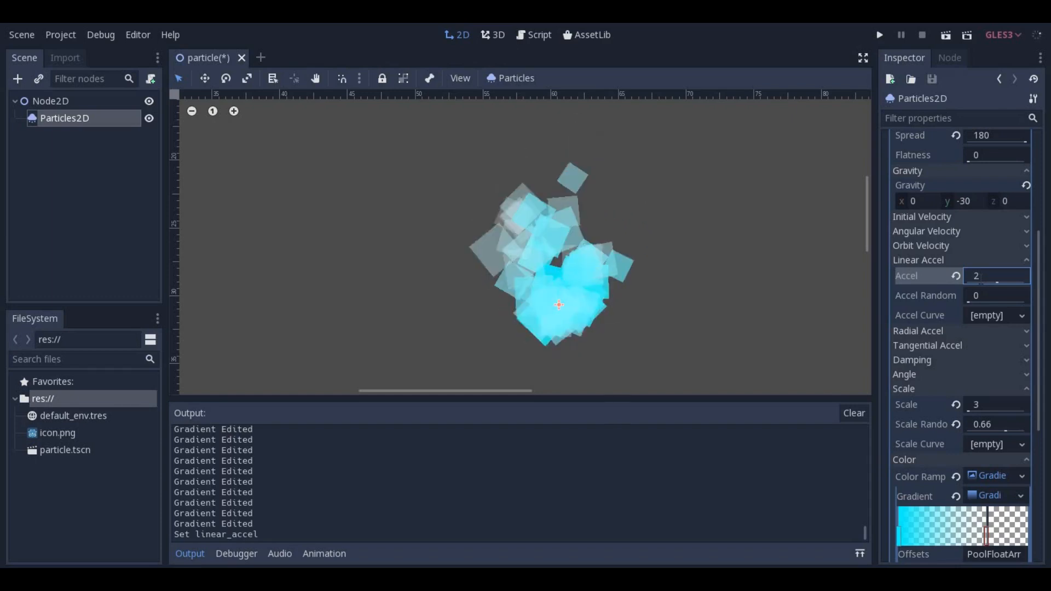
type("50")
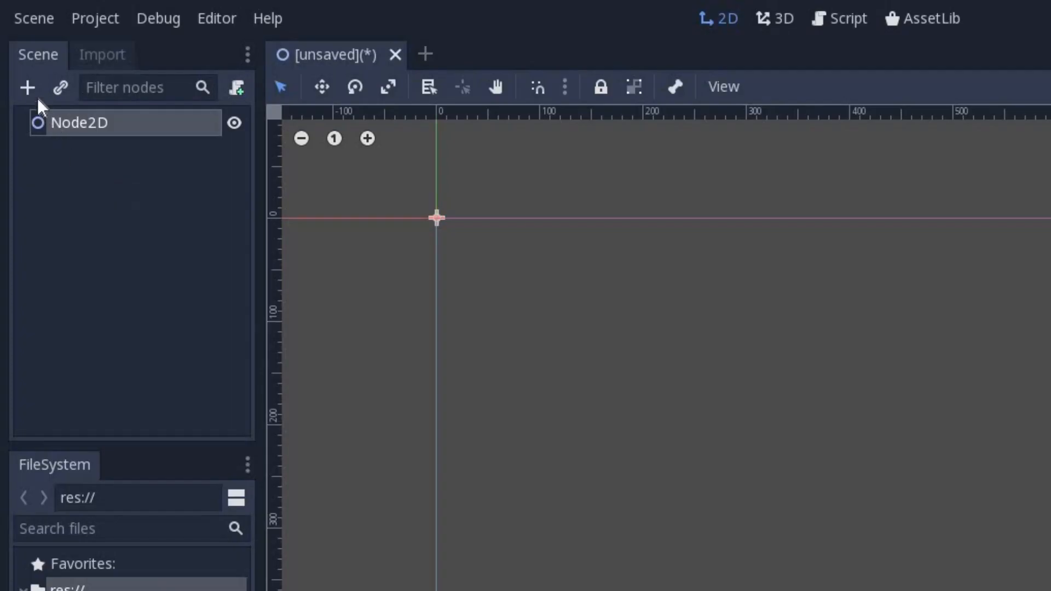
Add a Particles2D child node under the Node2D root
left_click(27, 88)
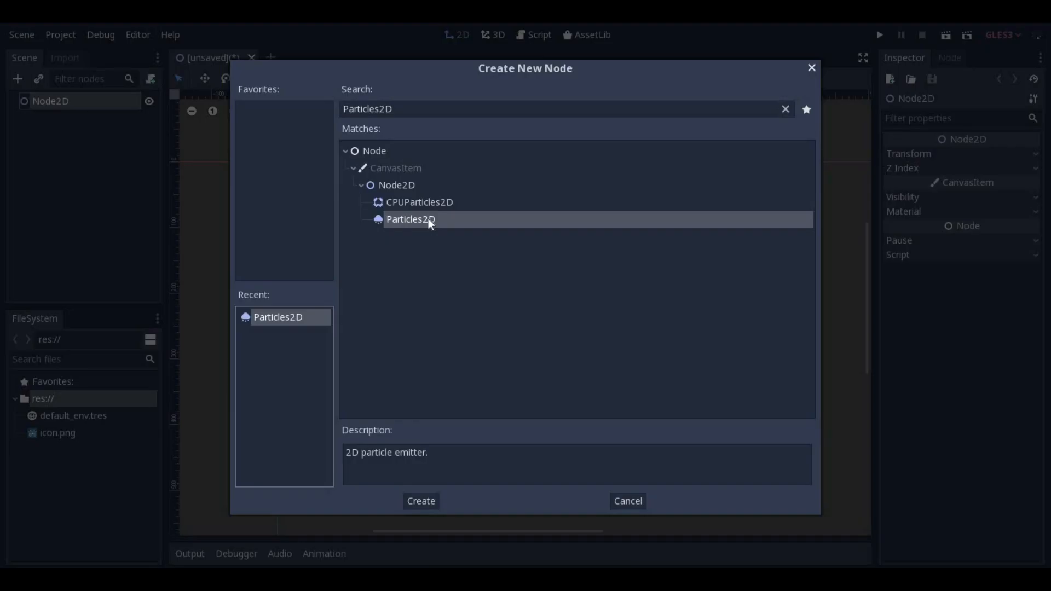
left_click(421, 501)
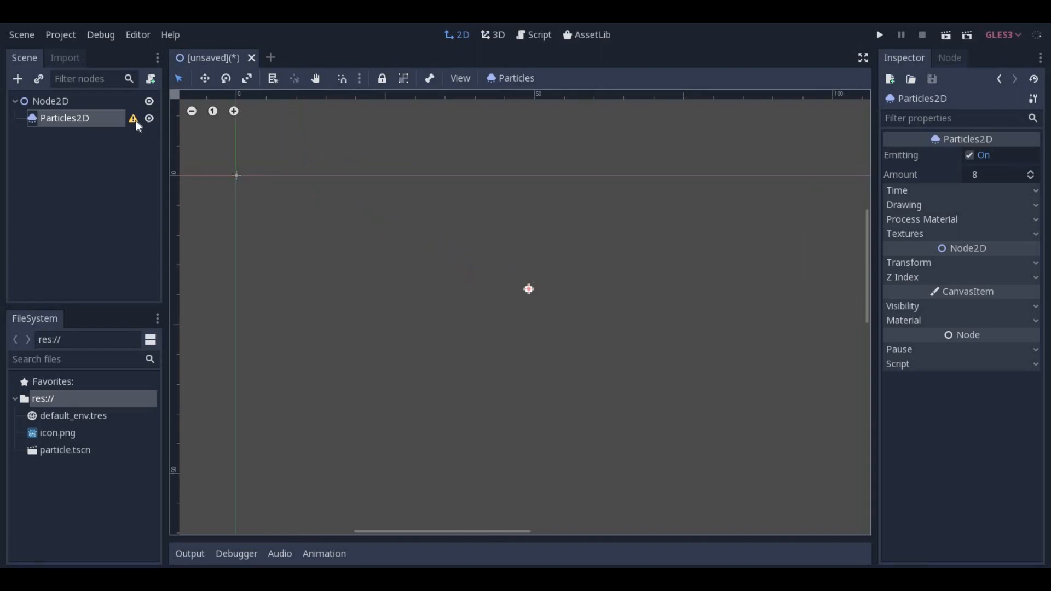
mouse_move(134, 120)
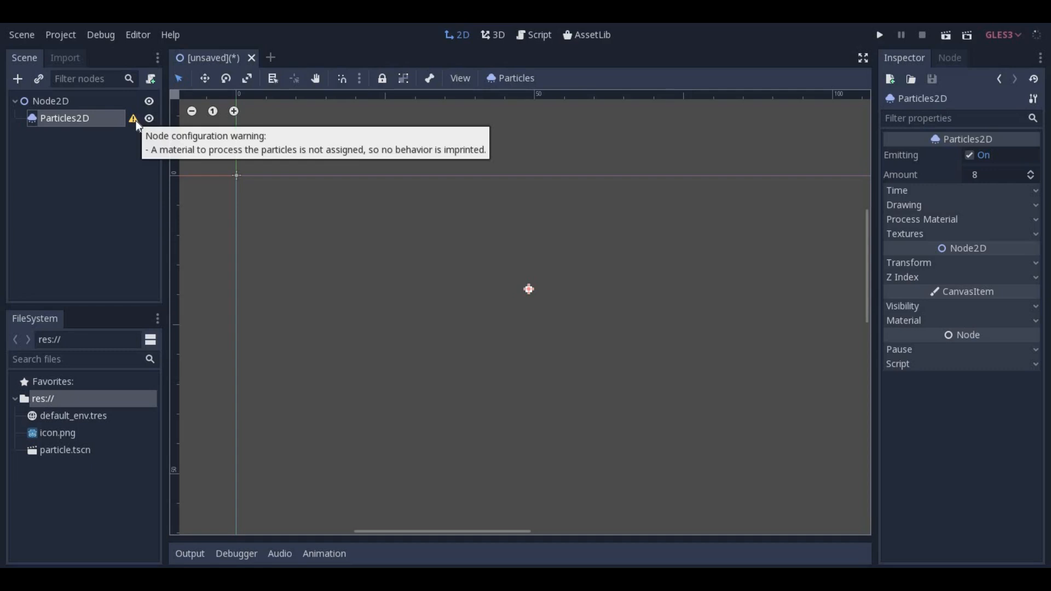
mouse_move(918, 195)
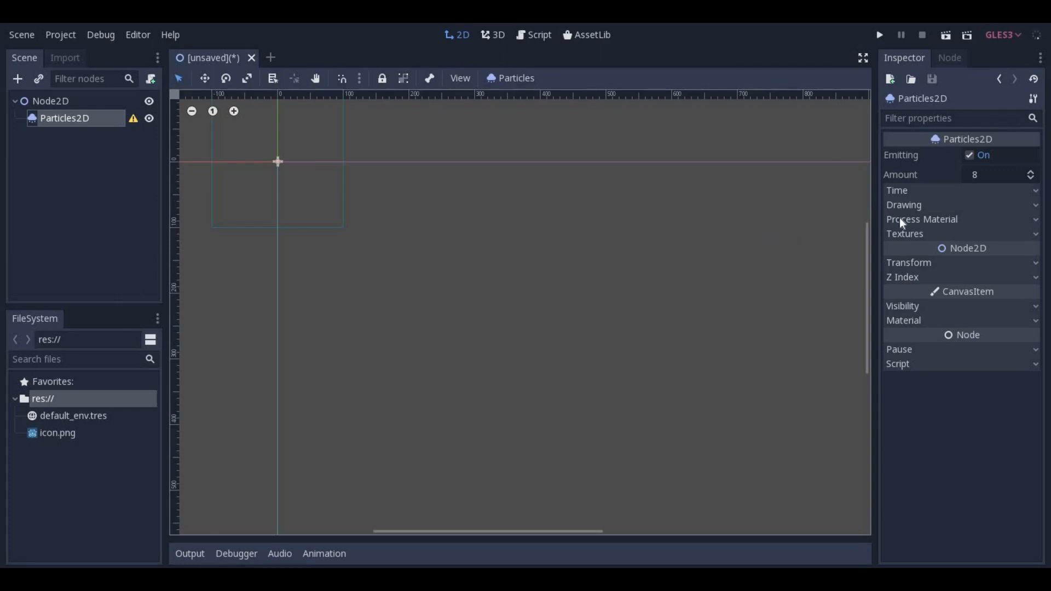
mouse_move(915, 311)
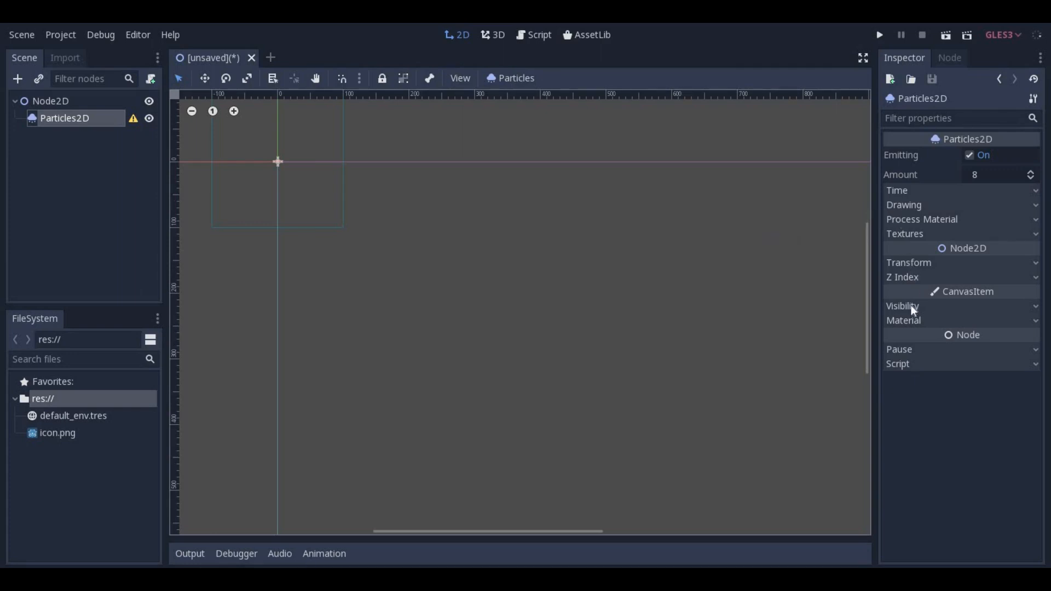
mouse_move(917, 224)
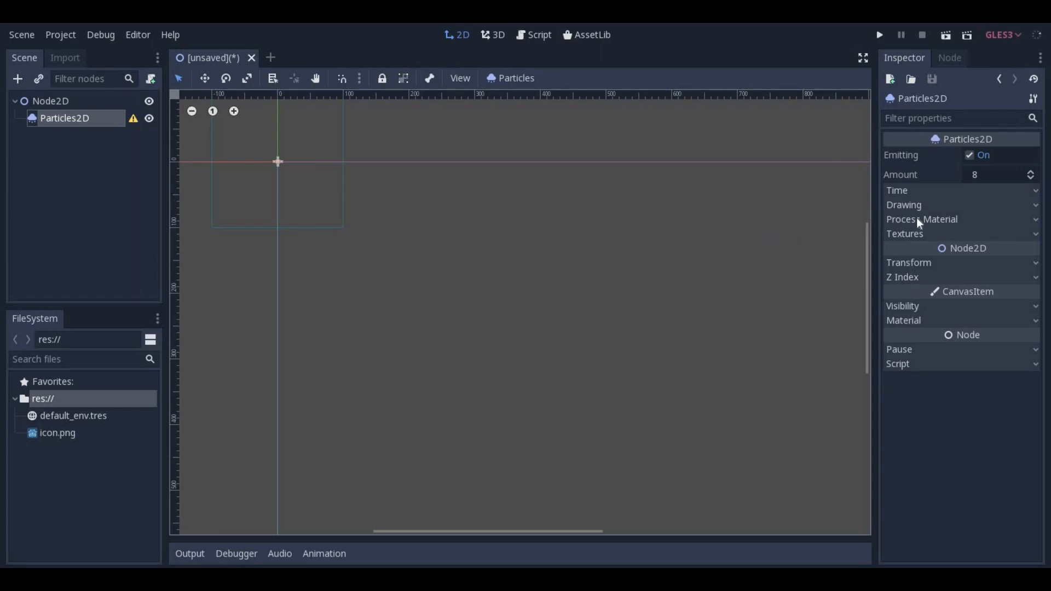
Assign a New ParticlesMaterial as the Particles2D process material
left_click(921, 218)
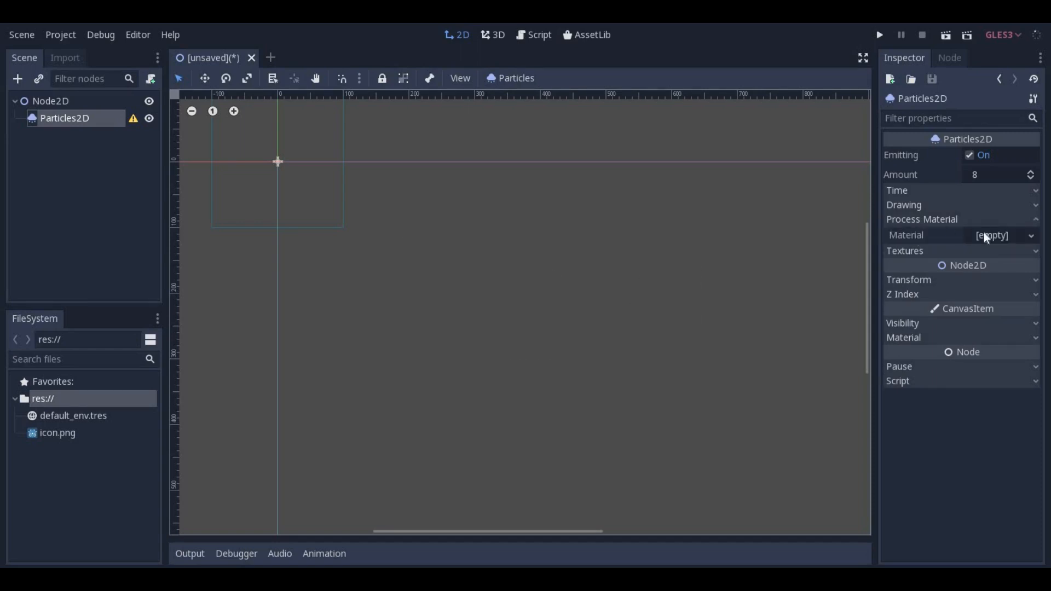
left_click(1030, 235)
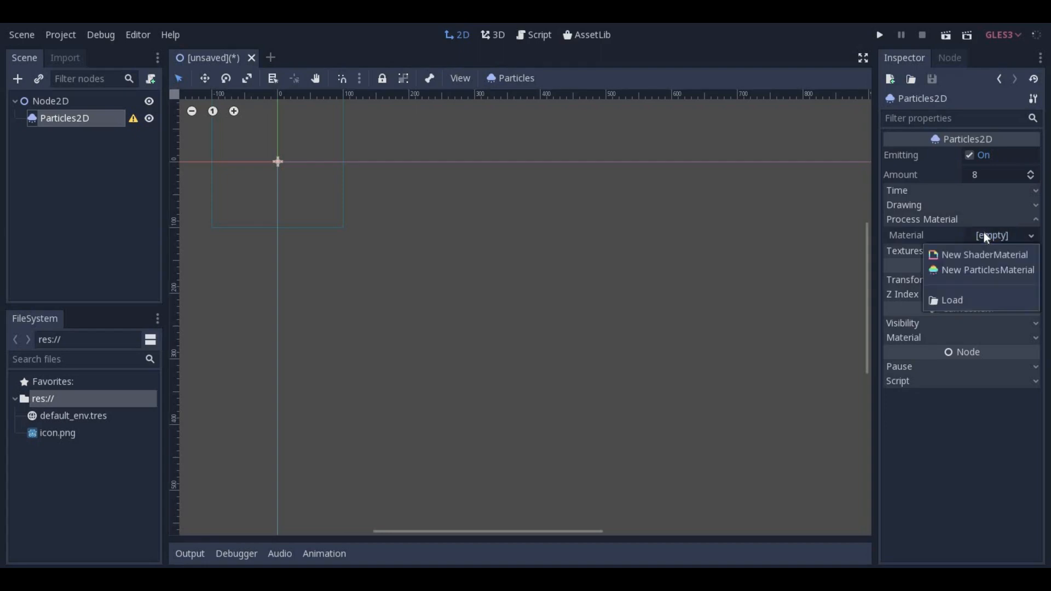
mouse_move(973, 275)
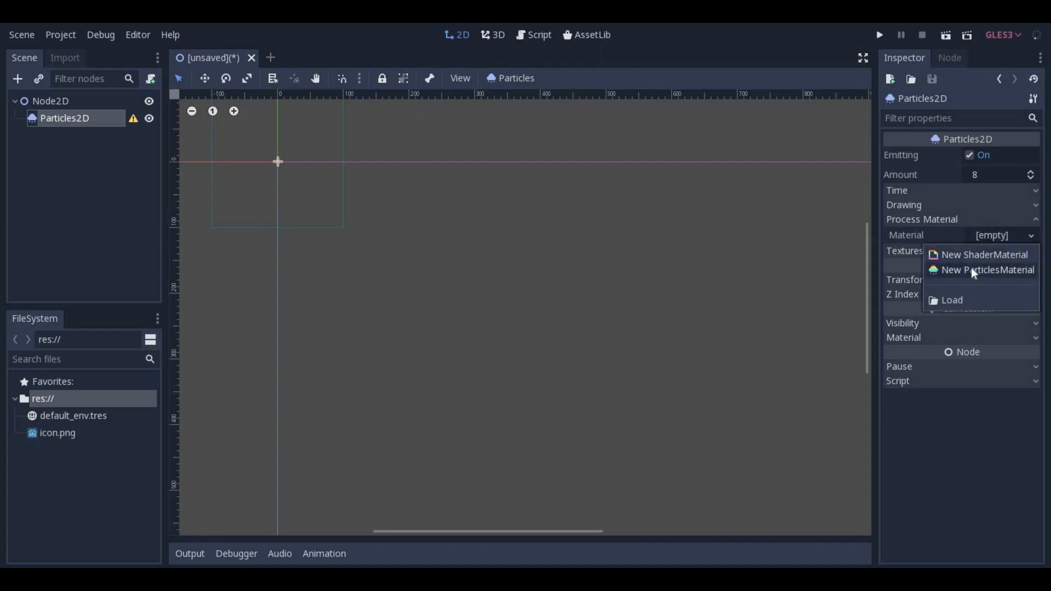
left_click(987, 270)
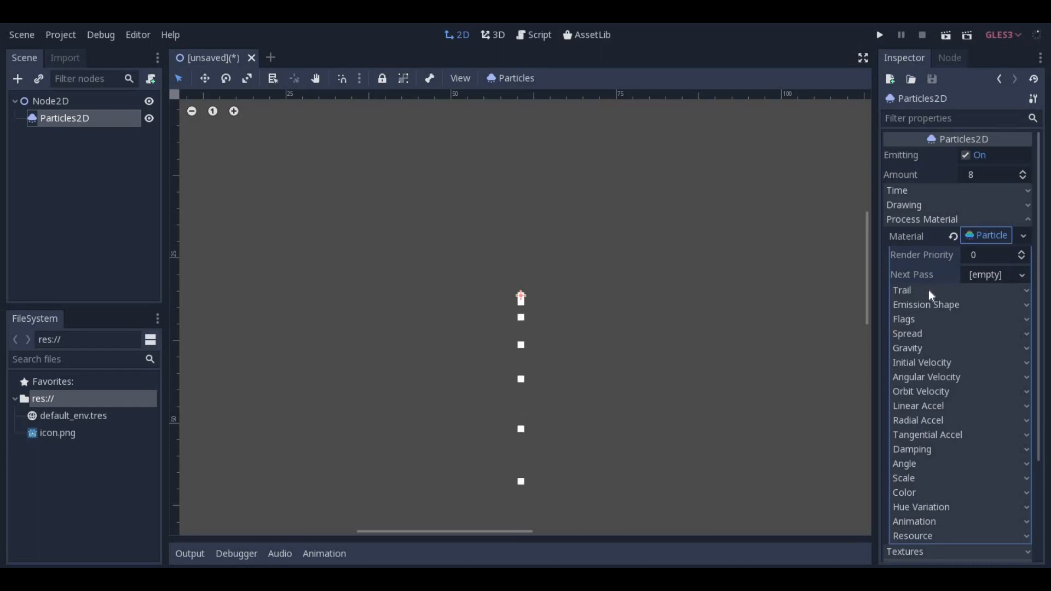
mouse_move(911, 335)
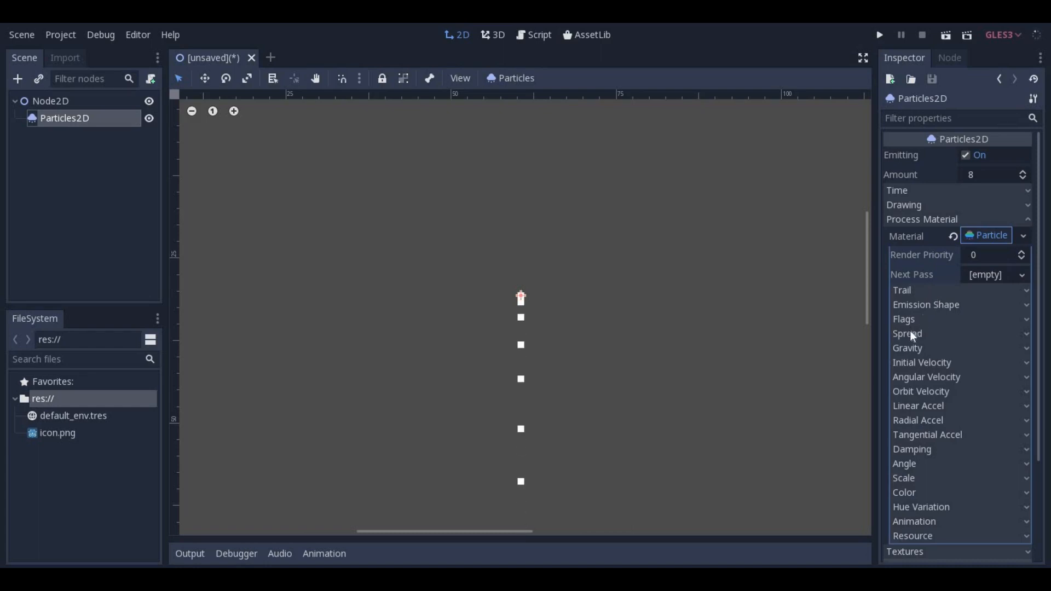
Collapse the ParticlesMaterial properties in the Inspector
left_click(907, 348)
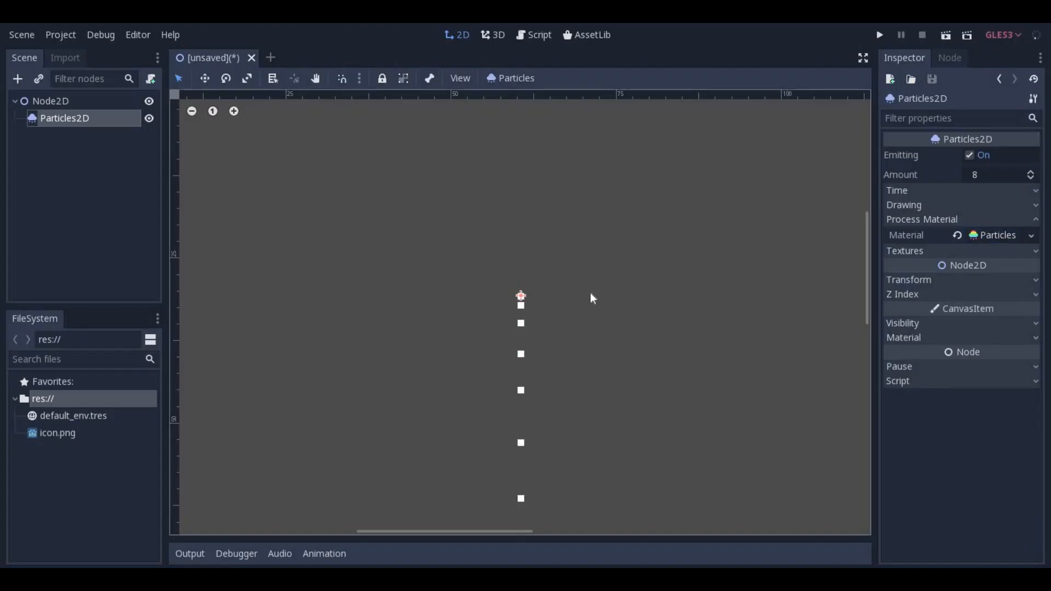
left_click(992, 236)
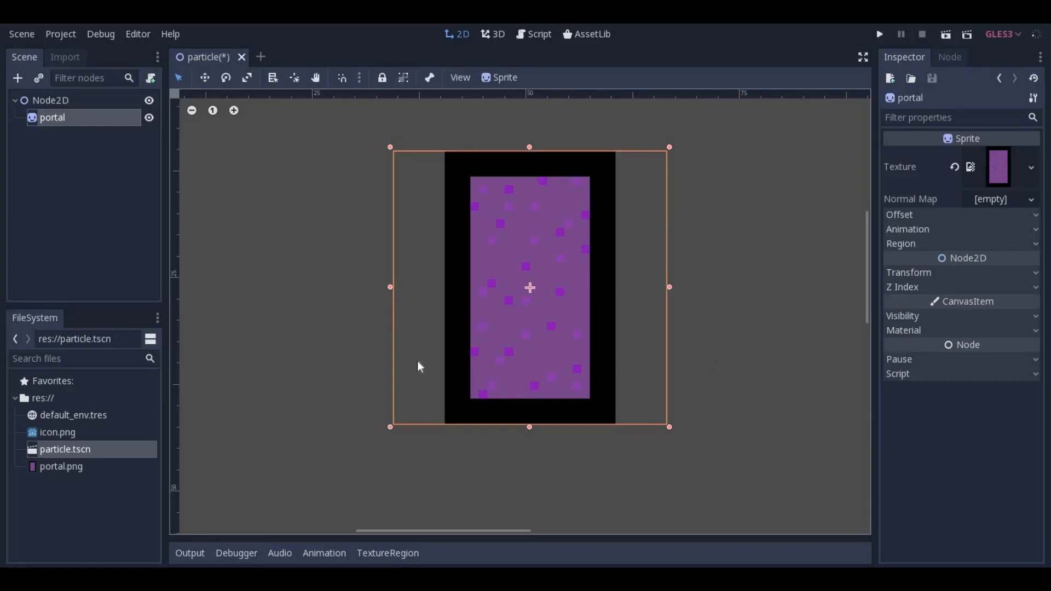
mouse_move(485, 182)
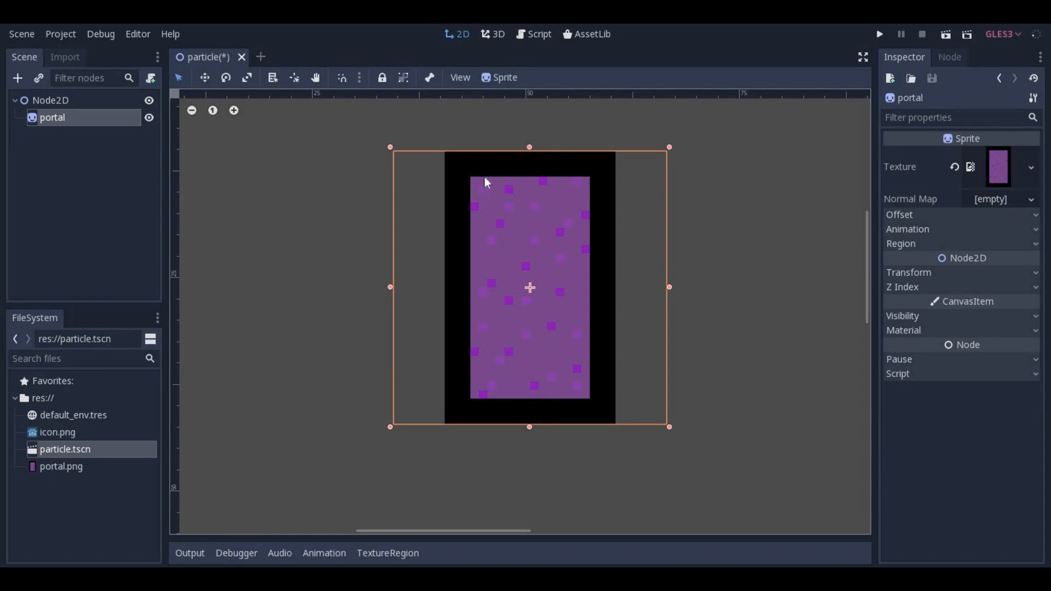
mouse_move(569, 351)
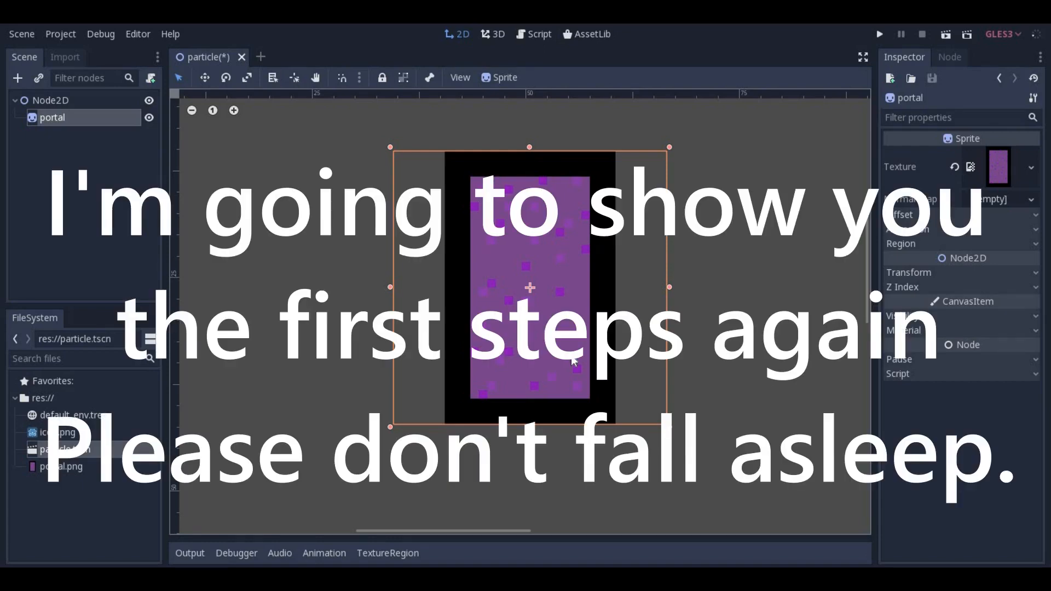
mouse_move(592, 324)
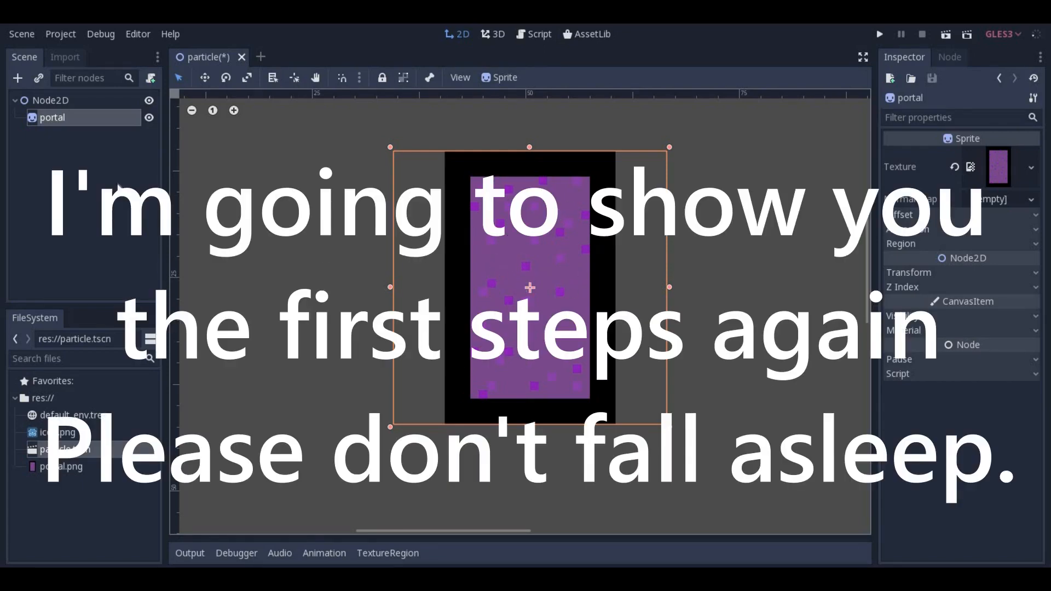
Add a Particles2D under portal and give it a New ParticlesMaterial
left_click(18, 77)
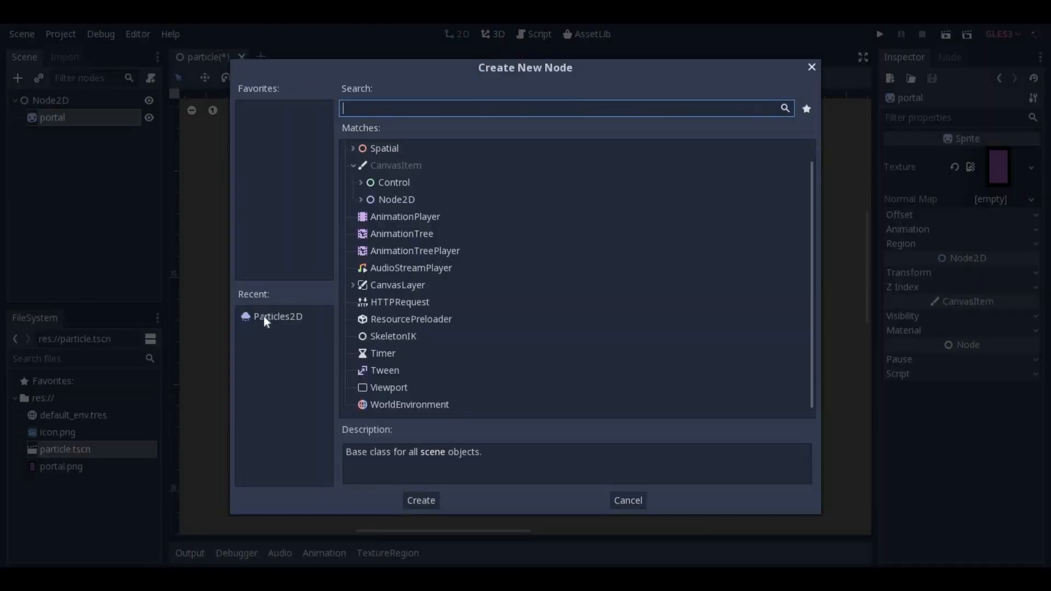
left_click(421, 500)
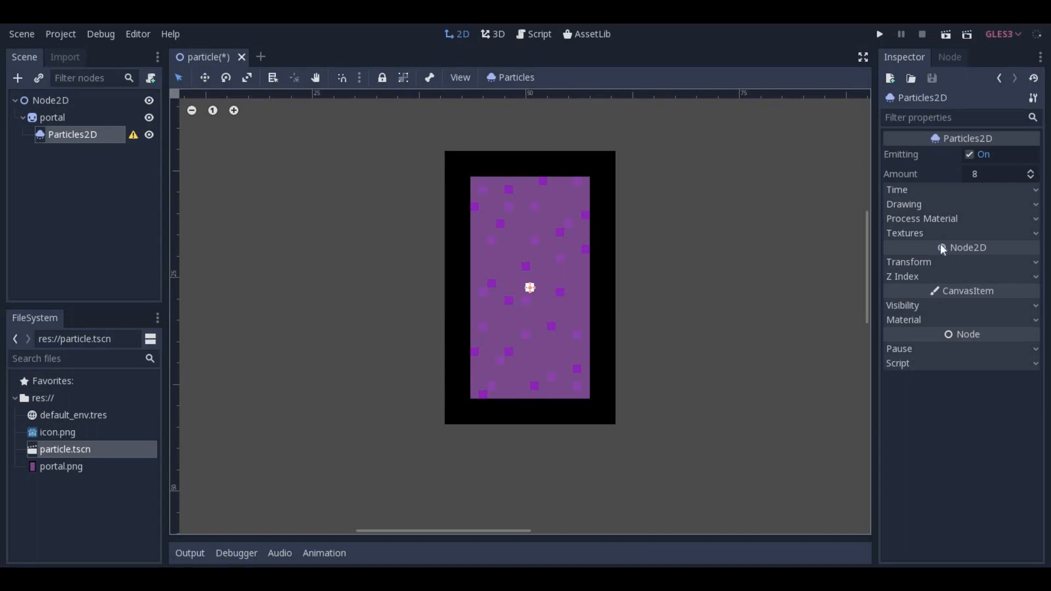
left_click(921, 218)
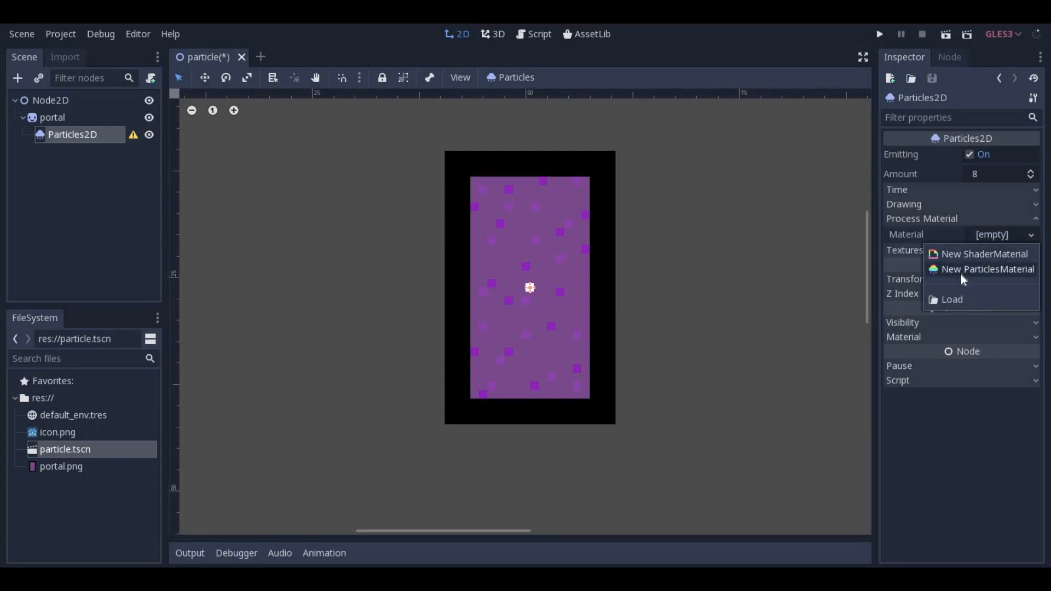
left_click(987, 269)
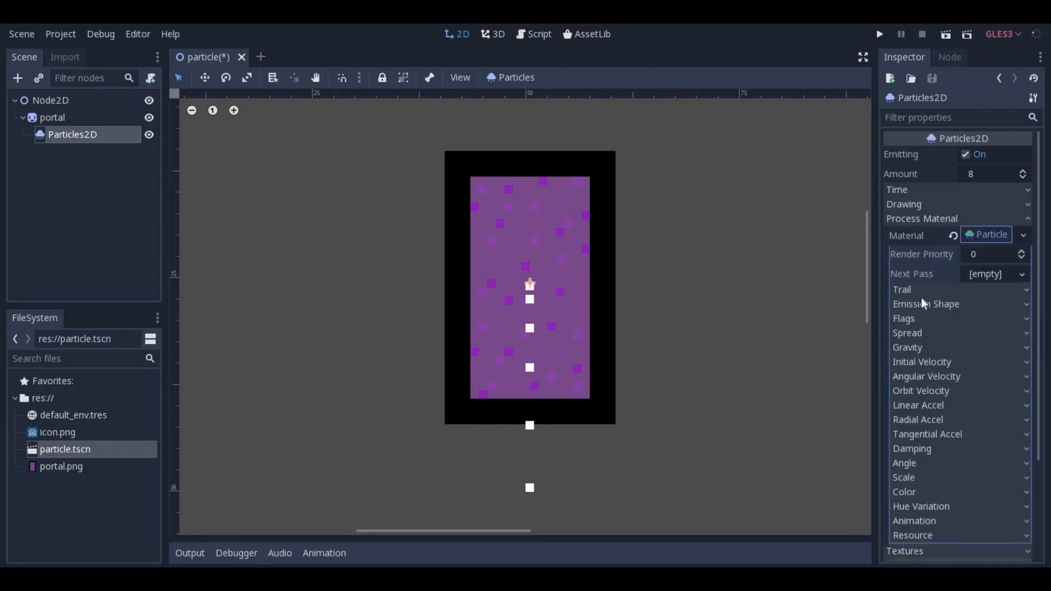
mouse_move(564, 315)
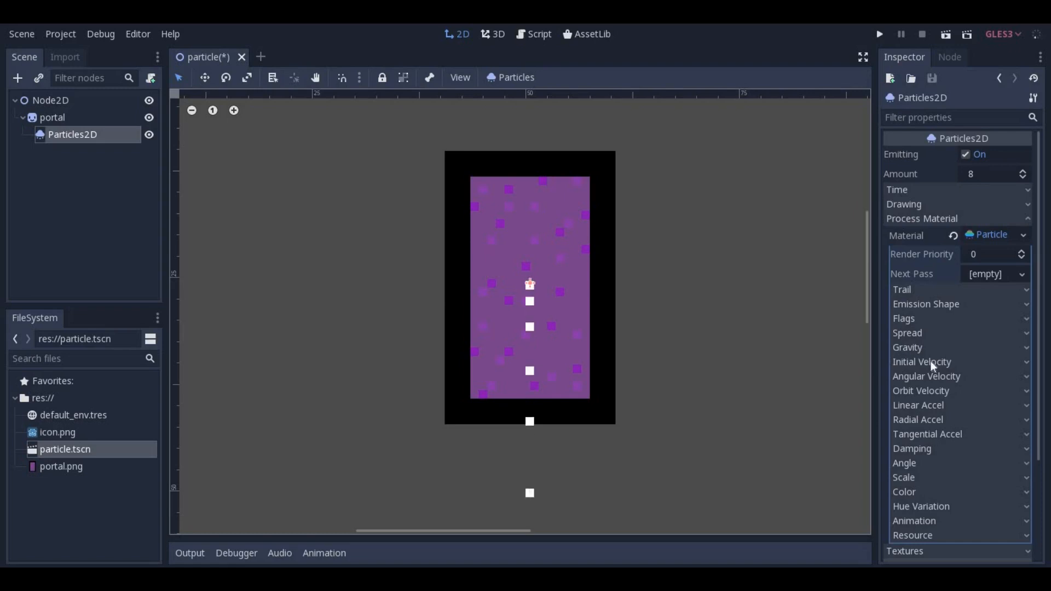
Give the emitter zero gravity, a 6×12 box emission shape and 30 particles
left_click(907, 348)
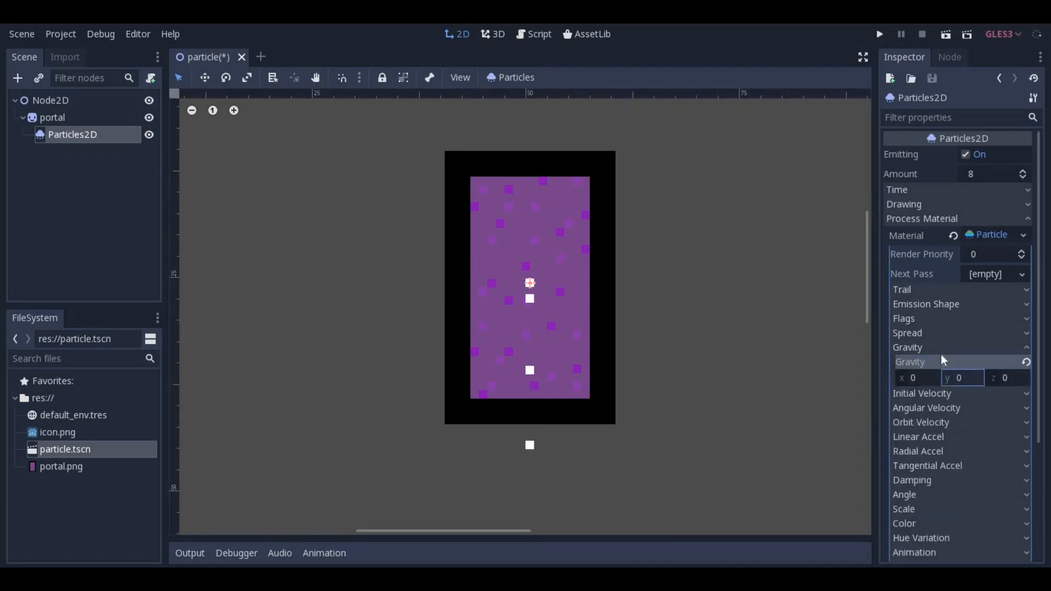
left_click(926, 303)
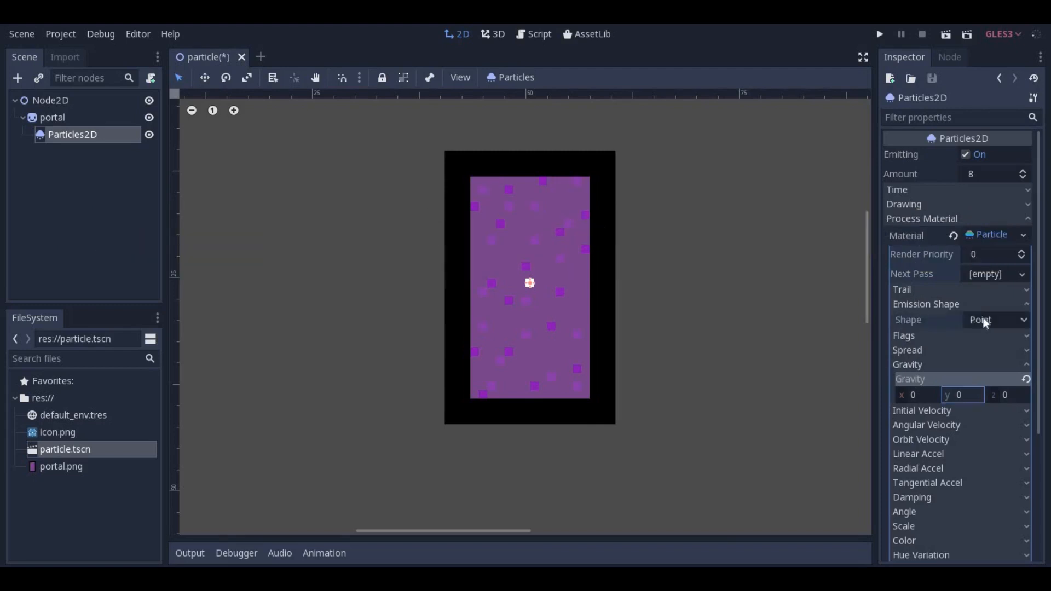
left_click(996, 320)
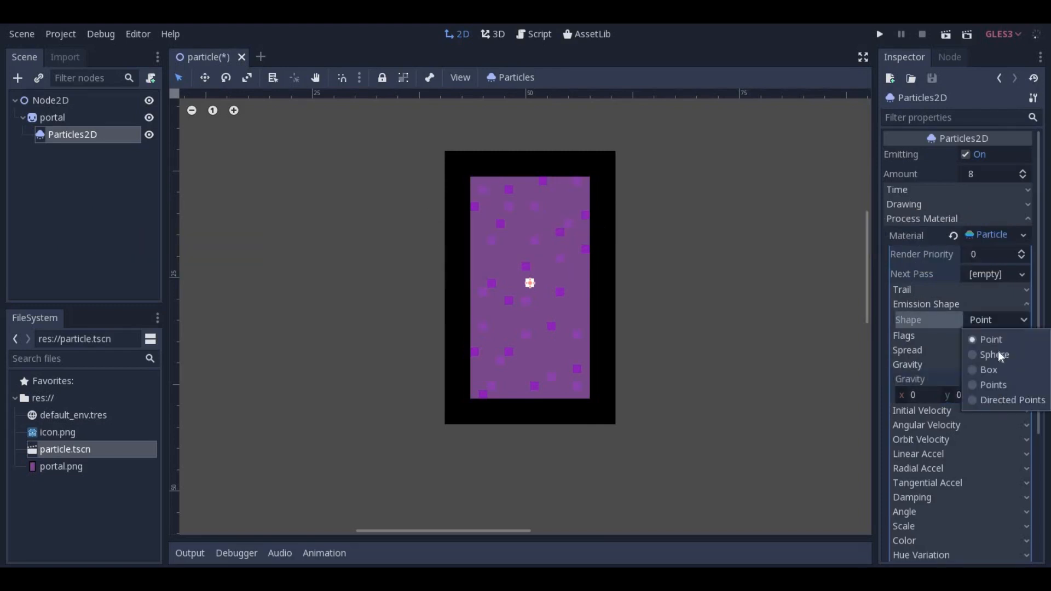
left_click(987, 369)
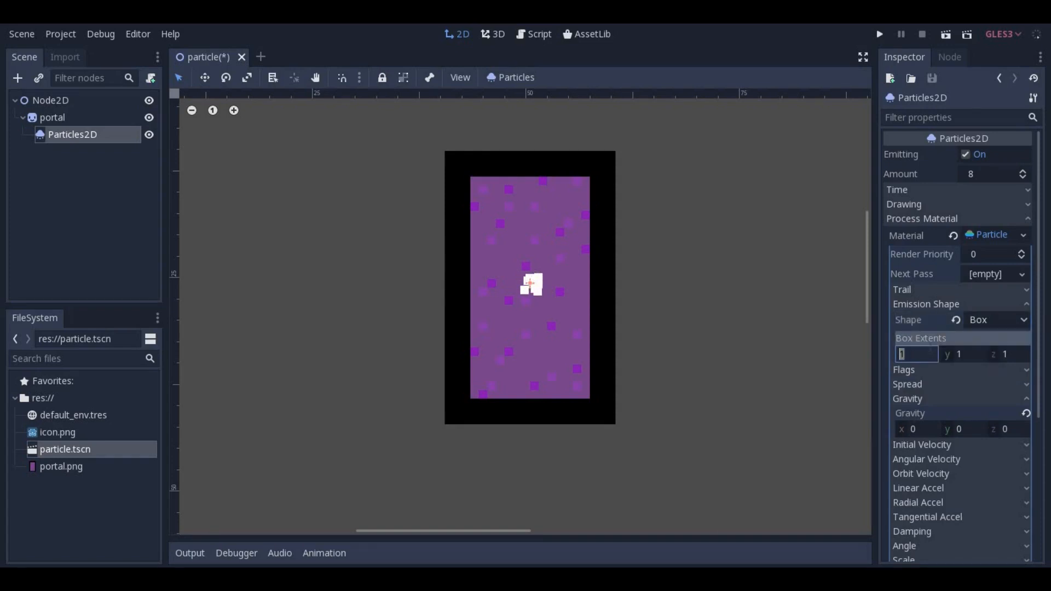
type("12")
type("6")
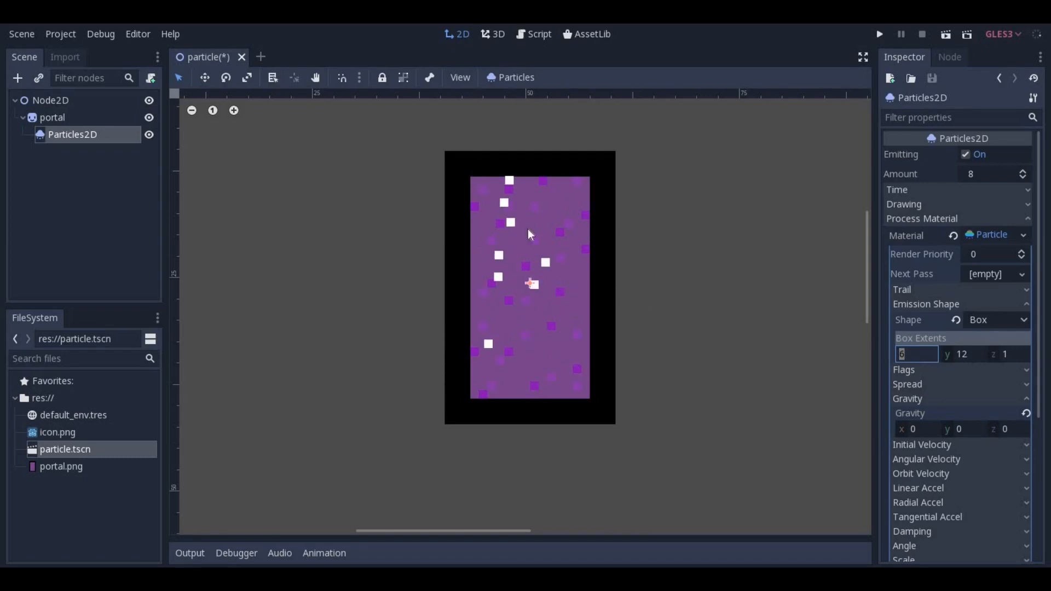
mouse_move(727, 375)
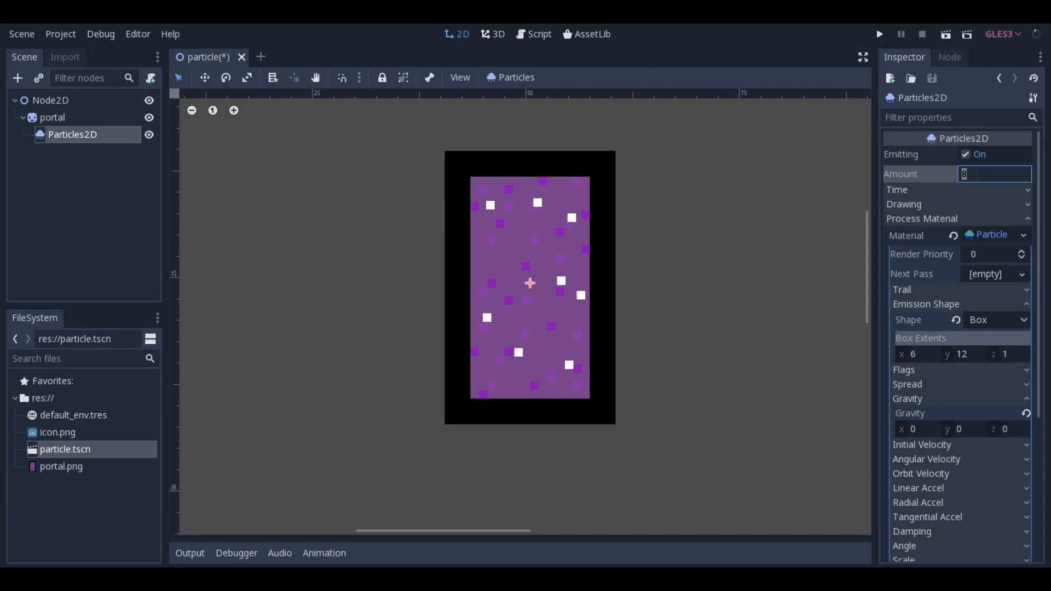
type("30")
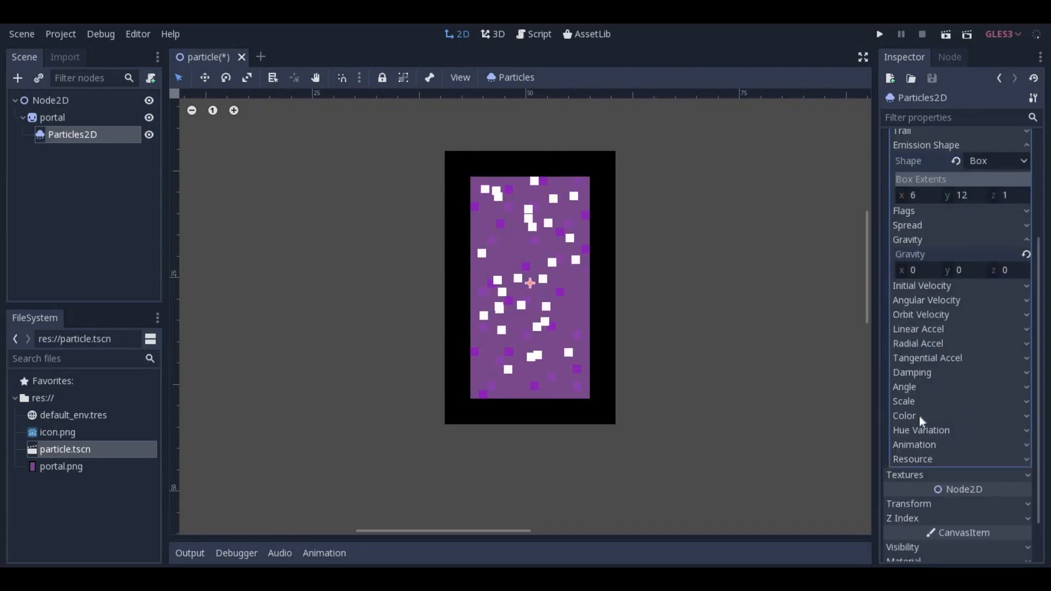
Create a New GradientTexture with a new Gradient for the particle Color Ramp
left_click(904, 416)
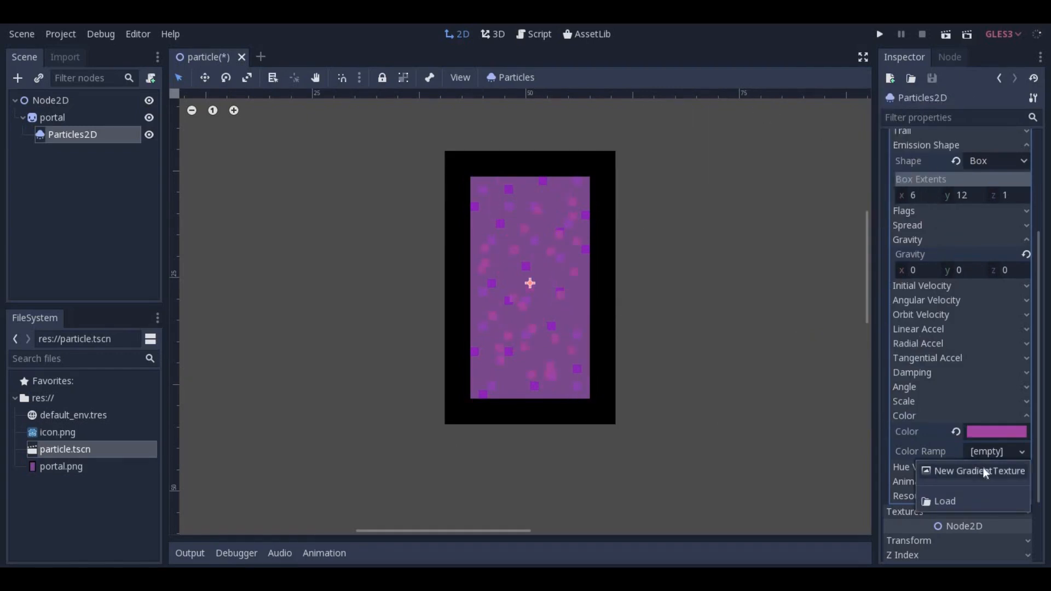
left_click(981, 471)
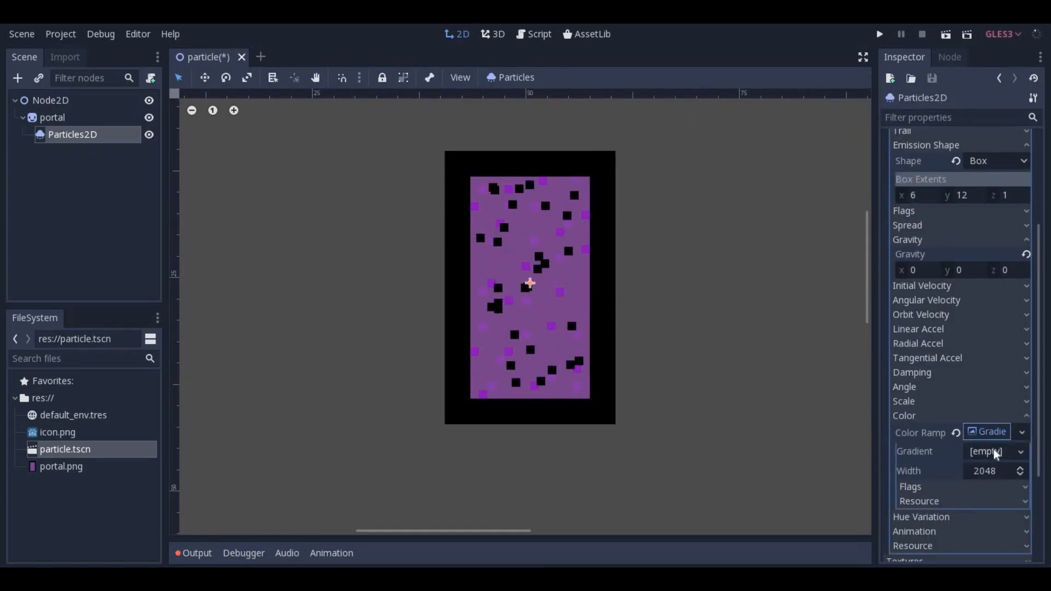
left_click(990, 452)
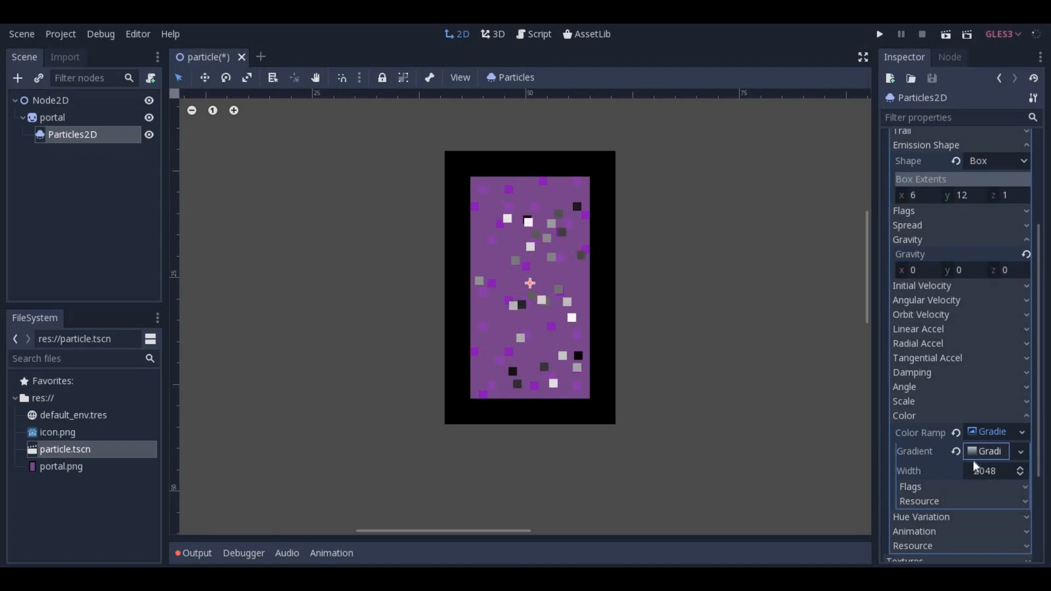
left_click(985, 451)
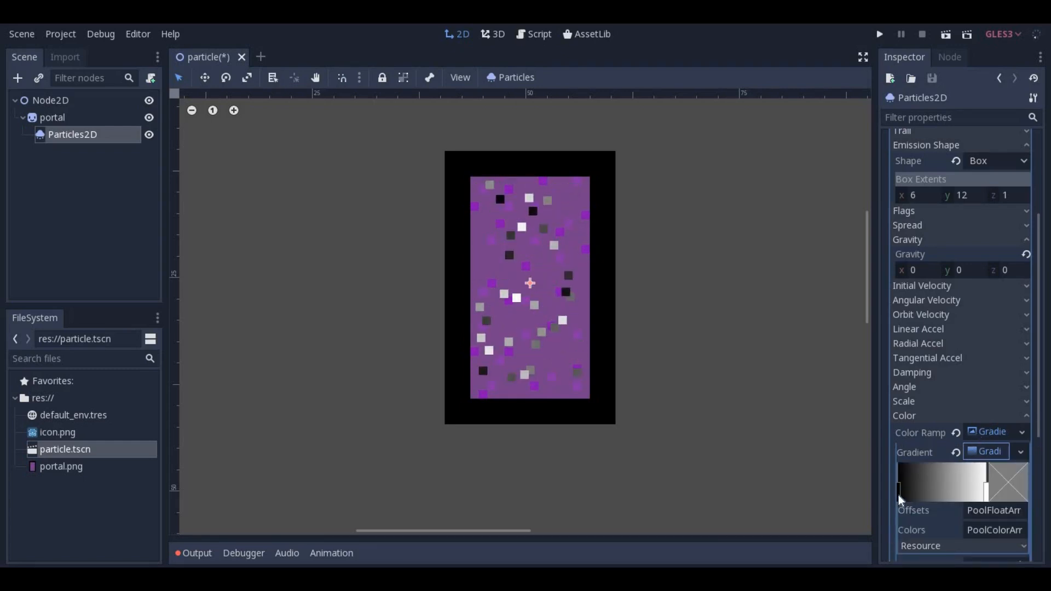
Make the gradient start pink and end dark with low opacity
left_click(899, 495)
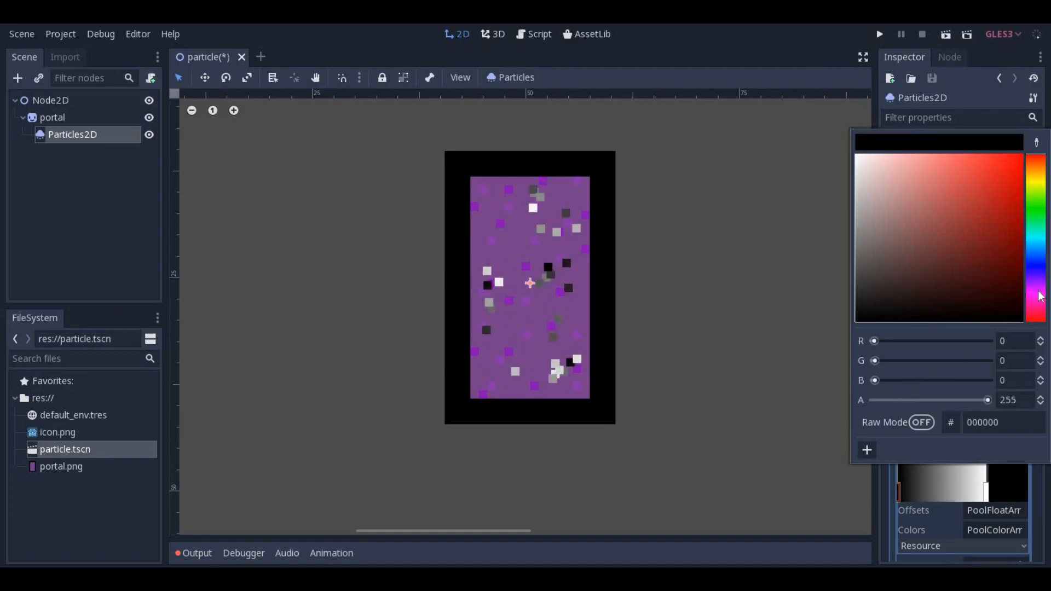
left_click(1007, 170)
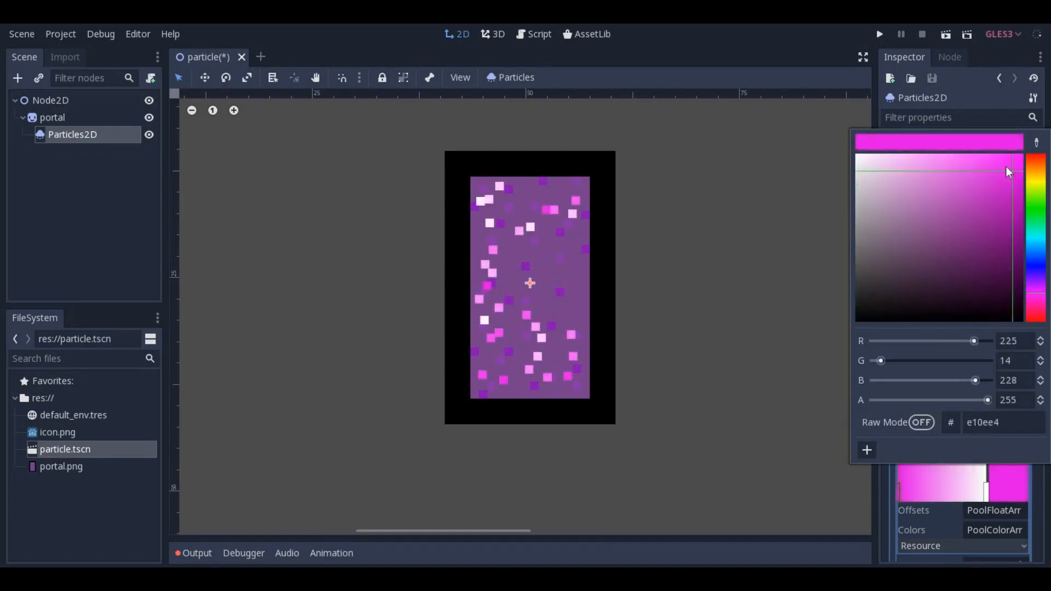
left_click(974, 228)
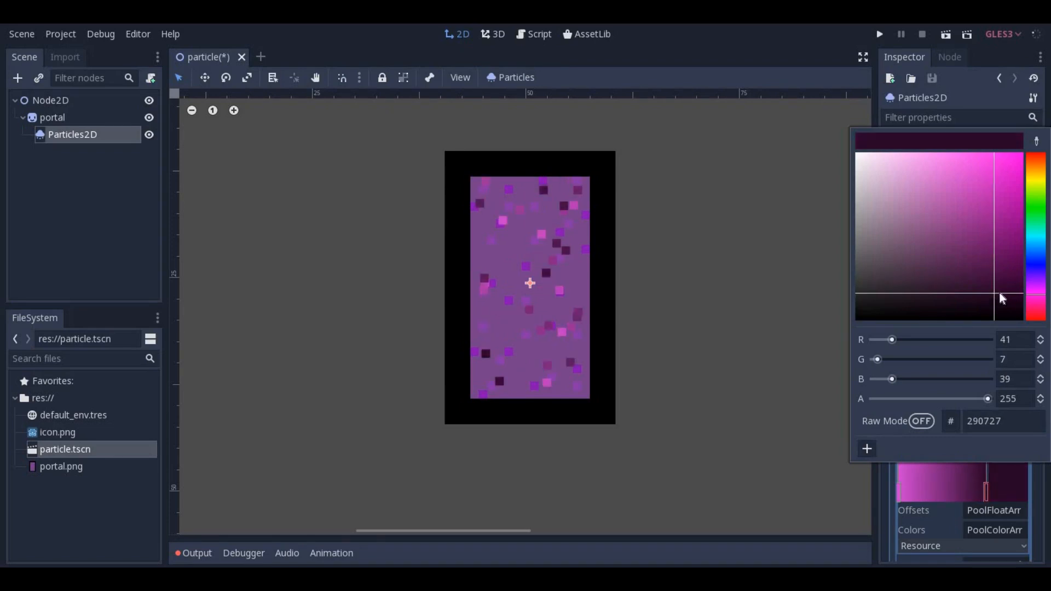
left_click_drag(998, 301, 998, 311)
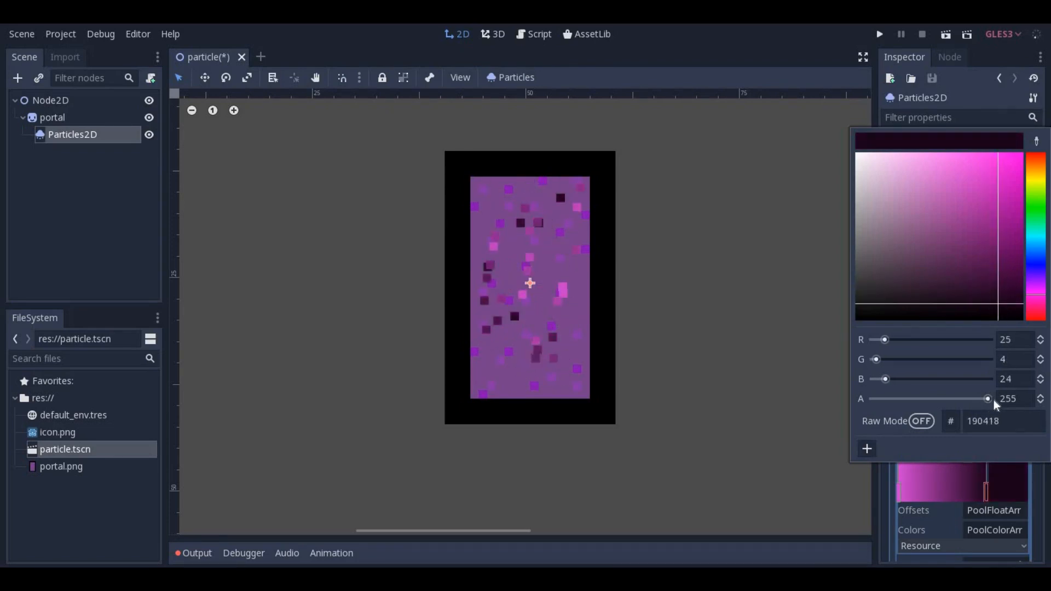
left_click_drag(987, 399, 917, 399)
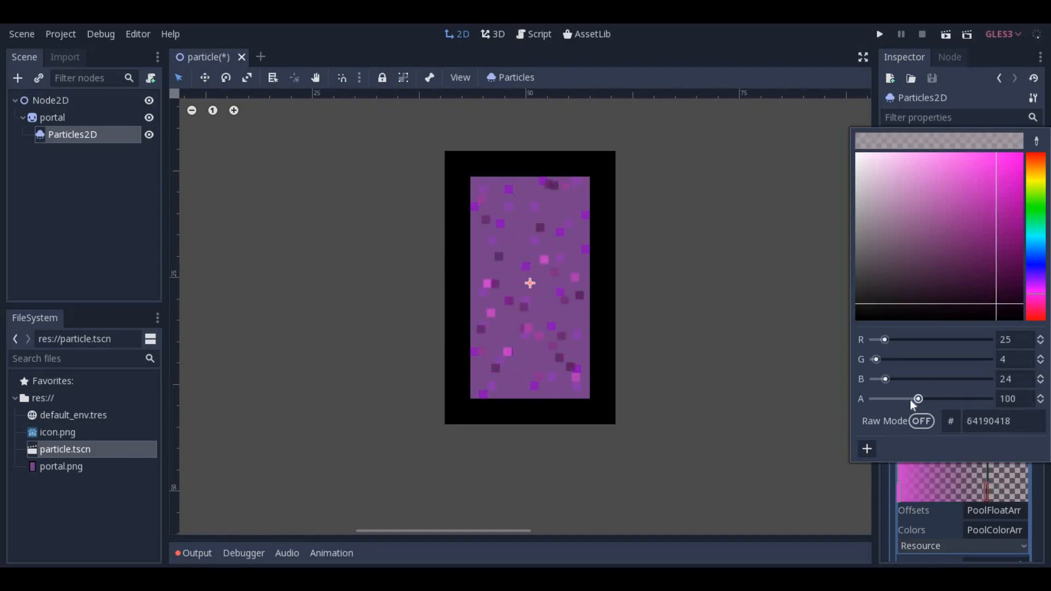
left_click_drag(918, 398, 899, 398)
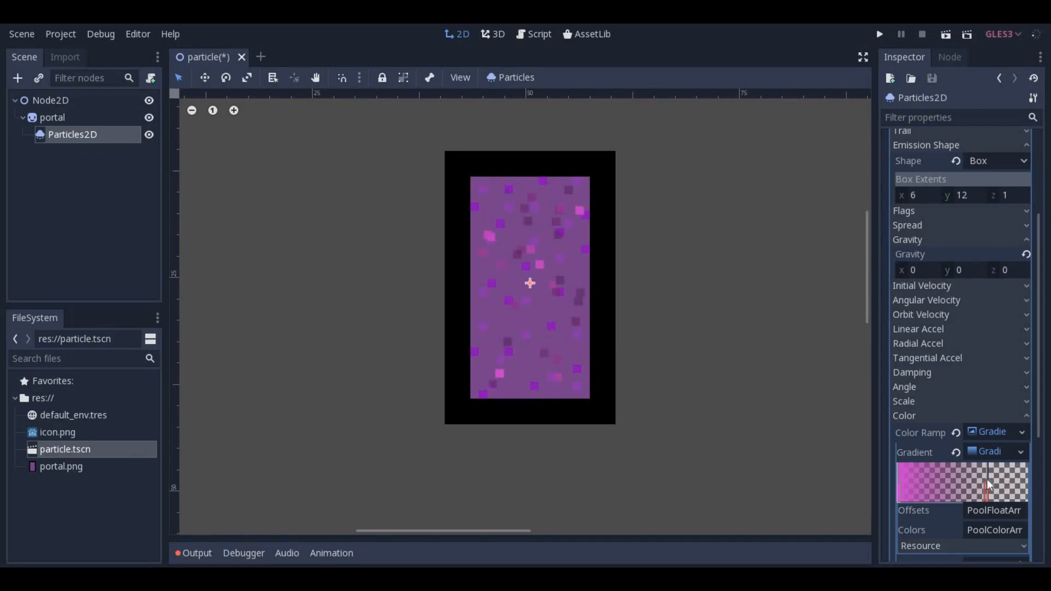
left_click(986, 486)
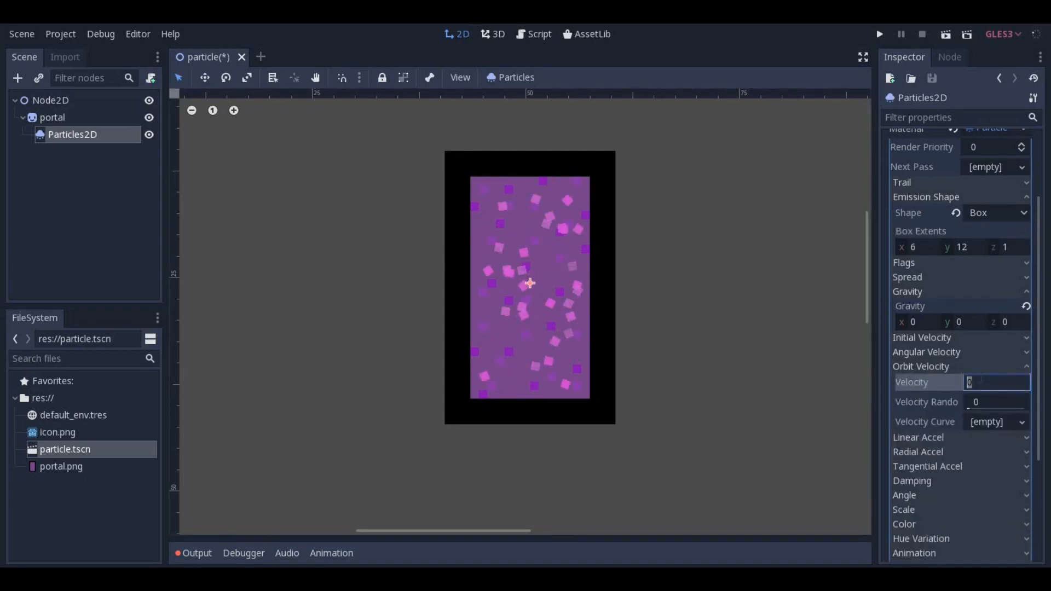
Set the orbit velocity to 0.02
type("2")
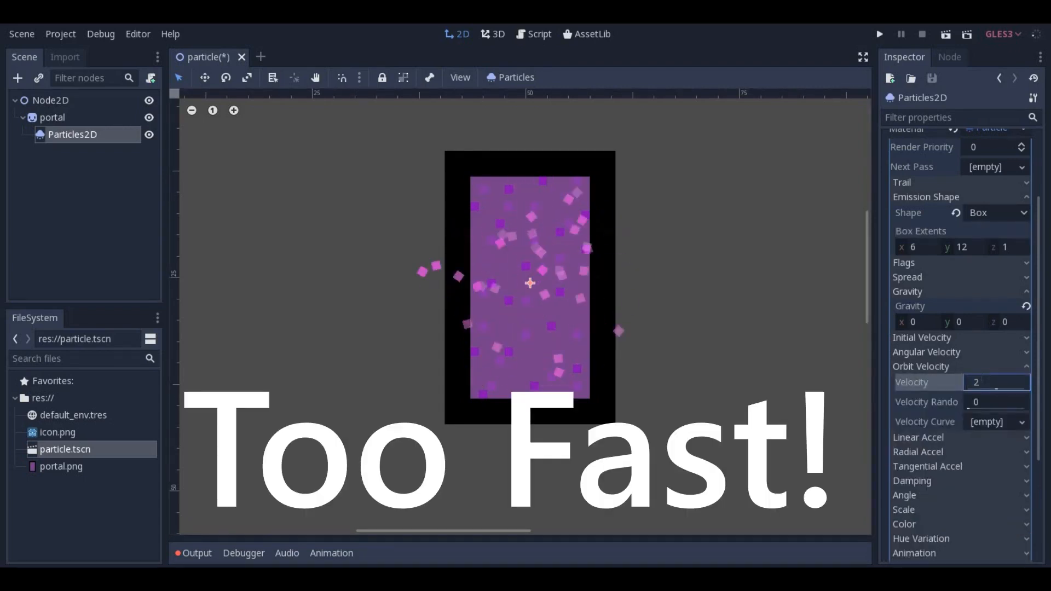
type(".02")
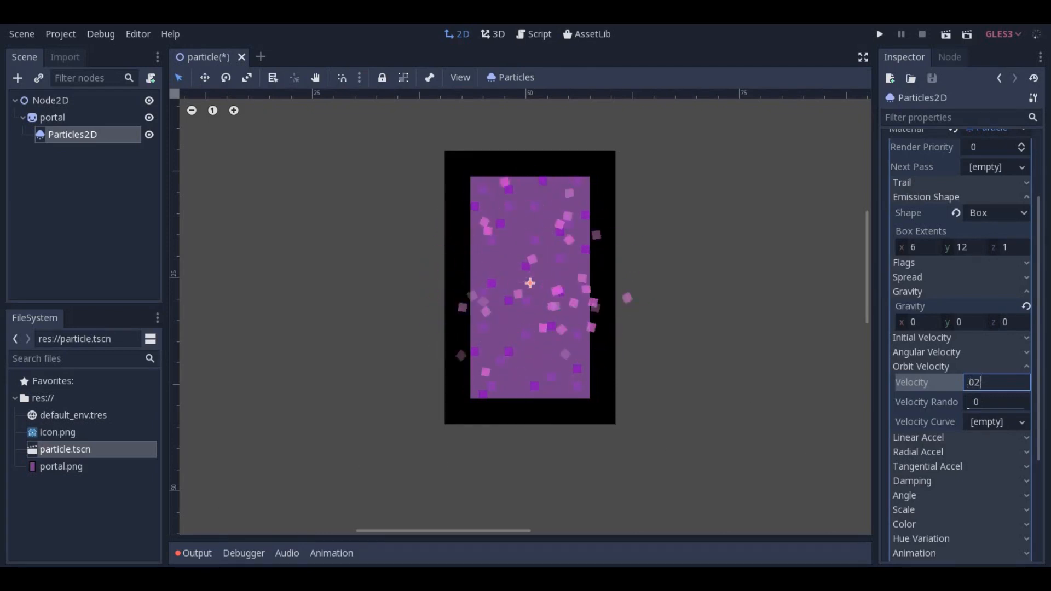
key("Enter")
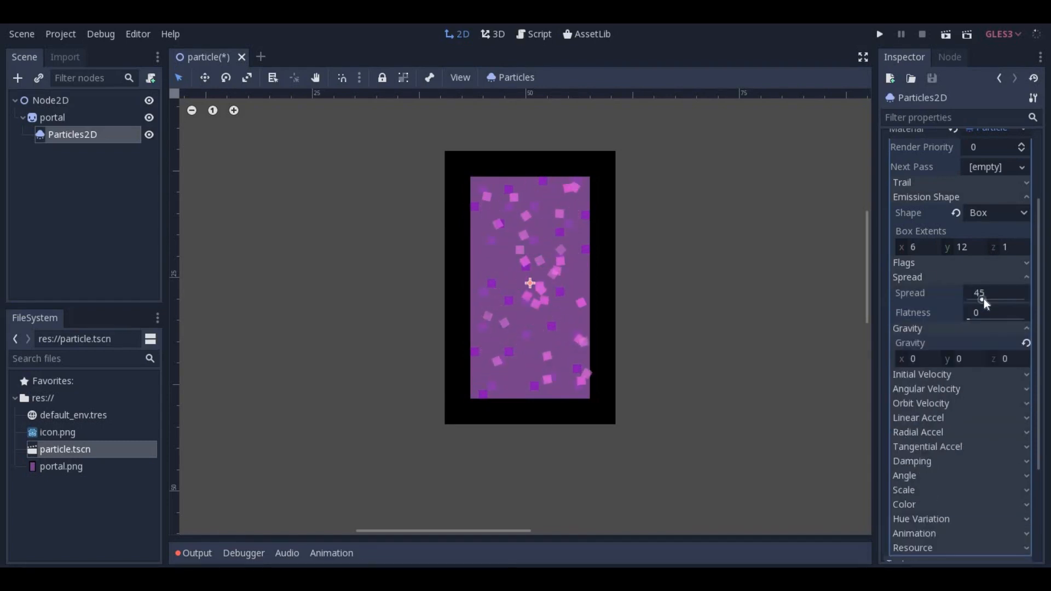
Set spread 180, initial velocity 2, amount 50, scale 0.5 and lifetime 5
left_click_drag(985, 298, 1025, 298)
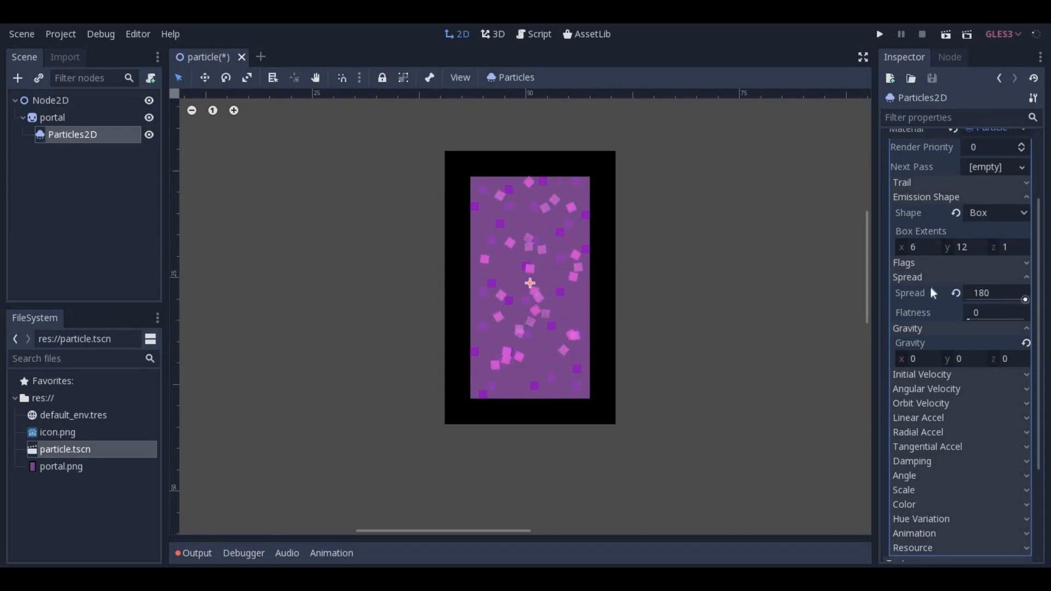
left_click(907, 277)
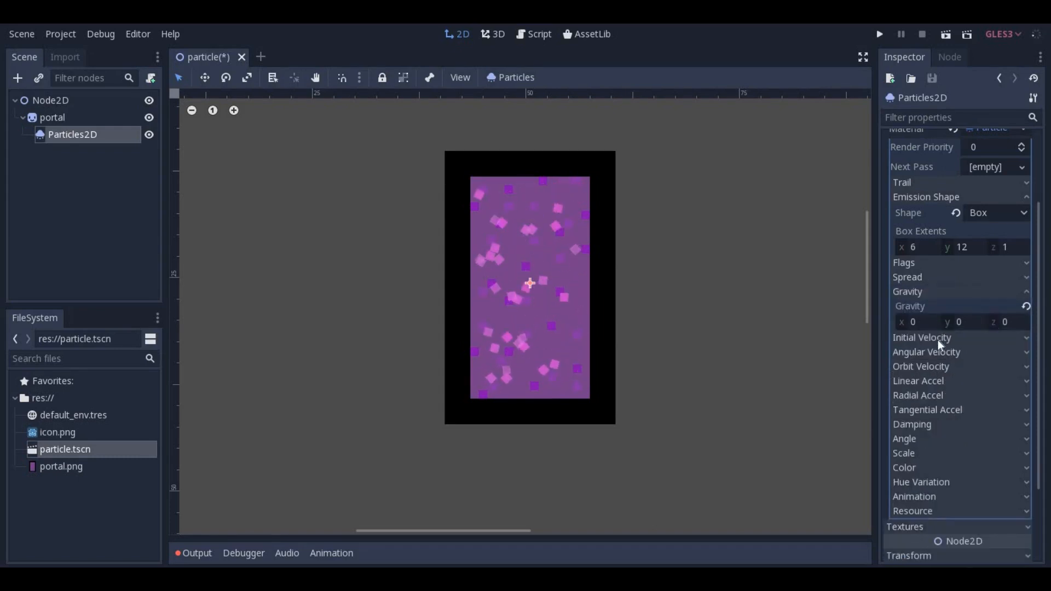
left_click(921, 338)
type("2")
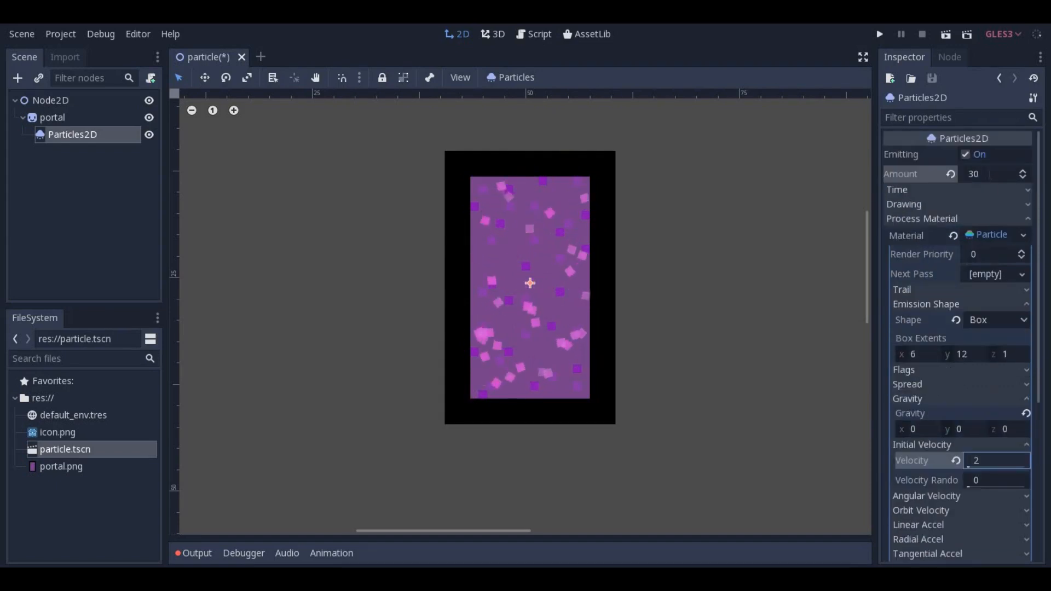
type("50")
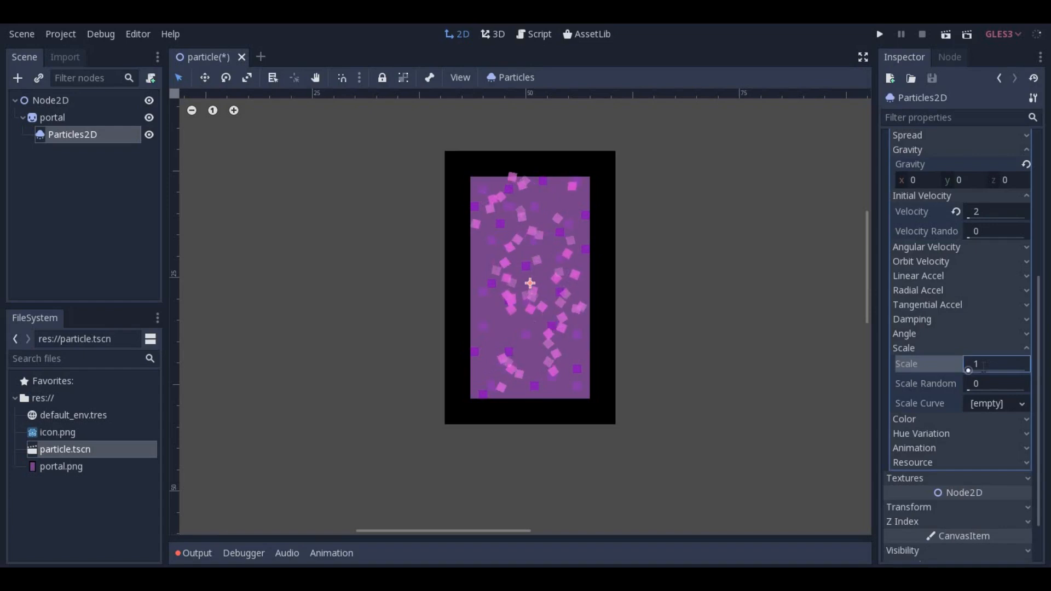
type("0.5")
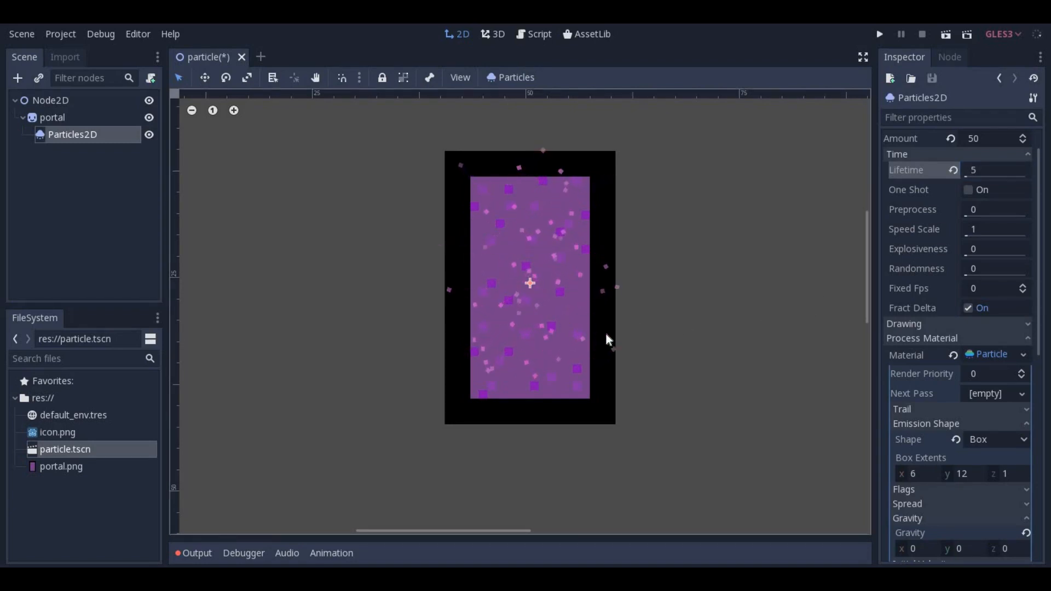
left_click(993, 169)
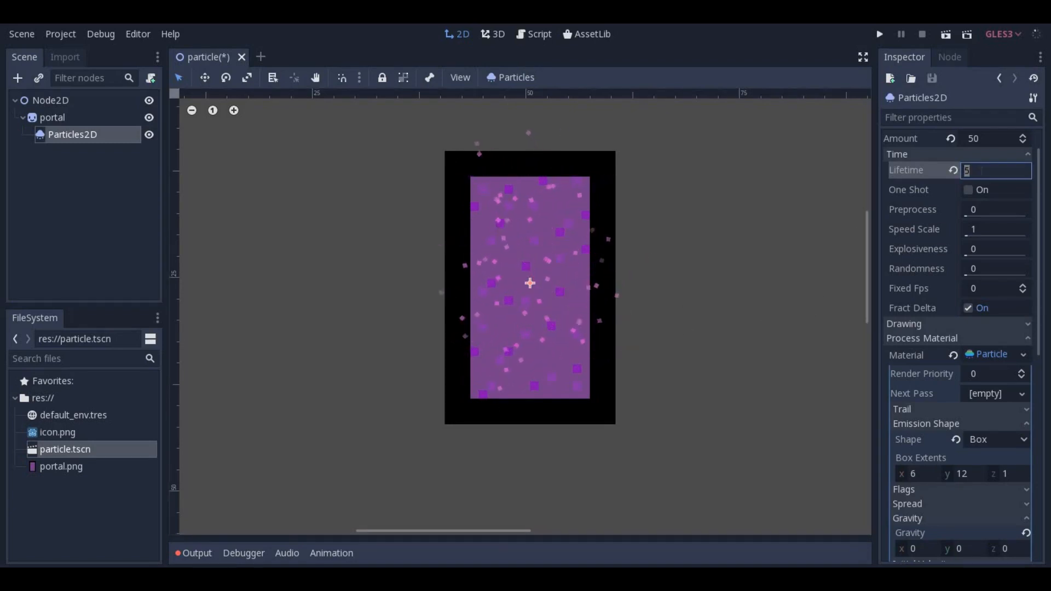
scroll("down", 3)
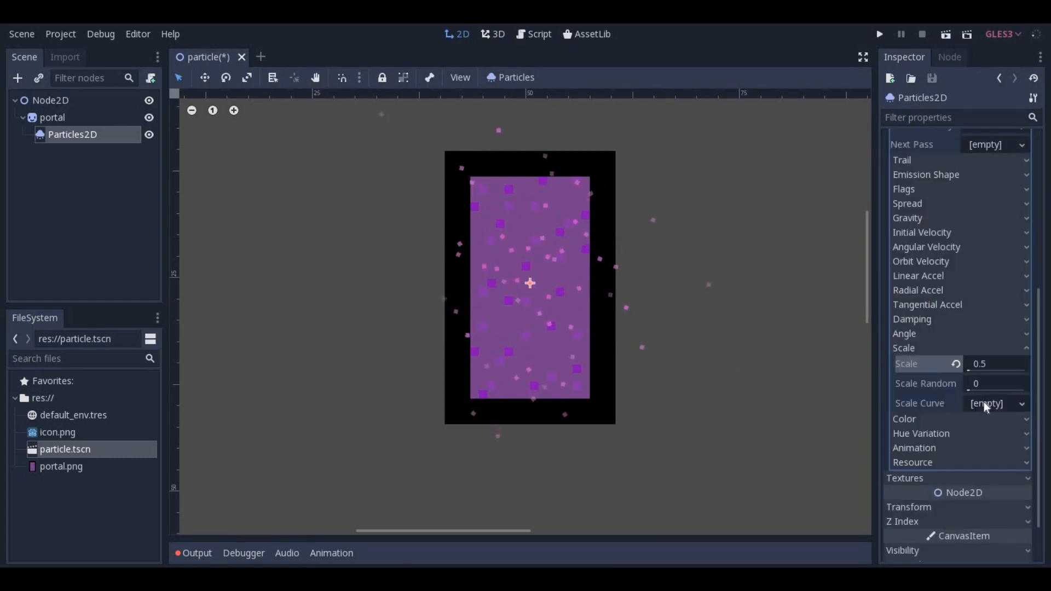
left_click(1021, 403)
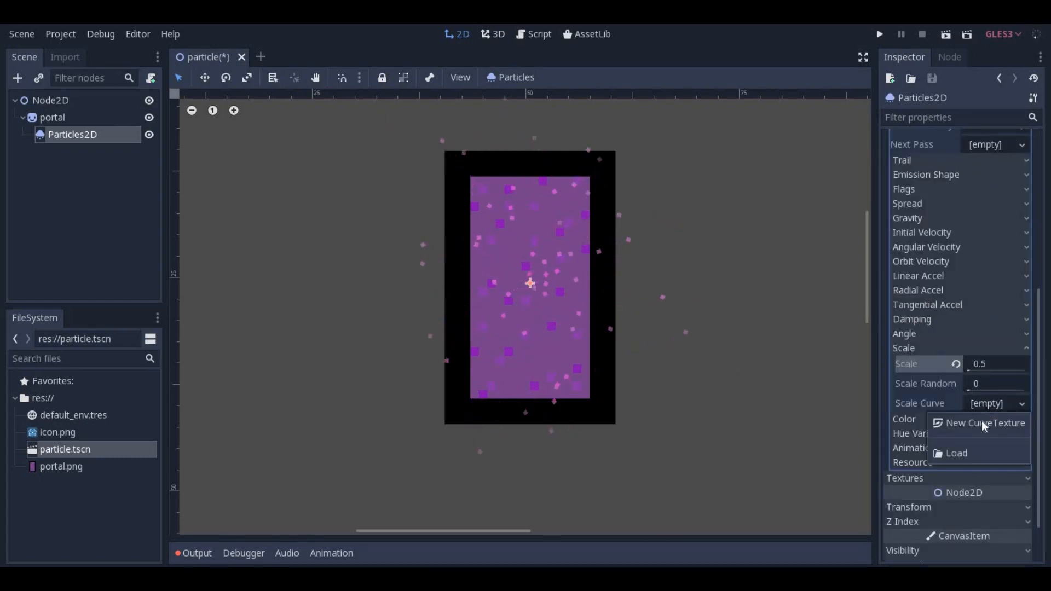
Add a New CurveTexture scale curve and lower its end point to about half
left_click(984, 423)
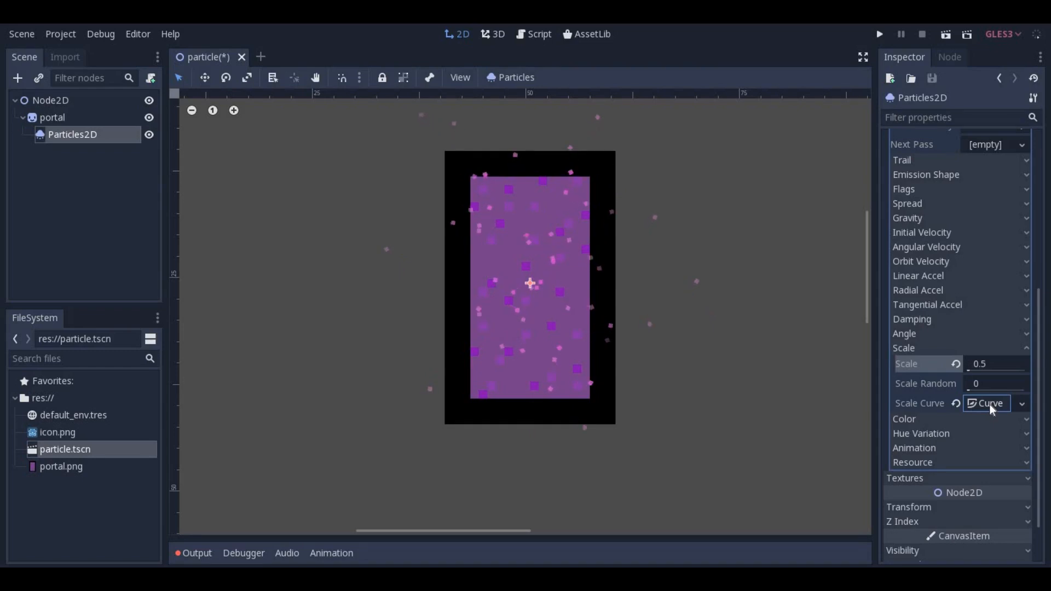
left_click(987, 403)
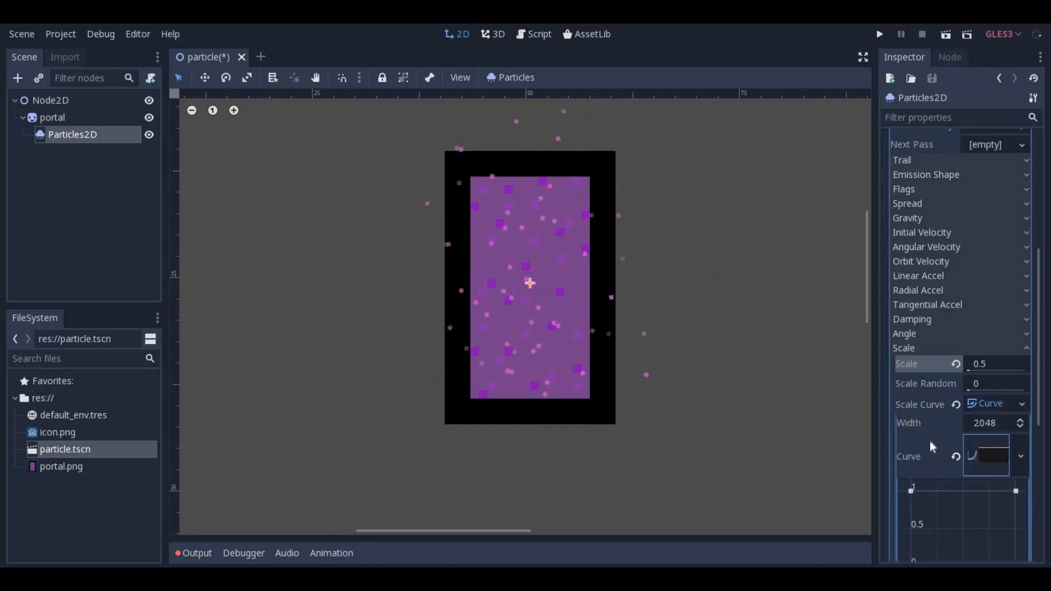
scroll("down", 3)
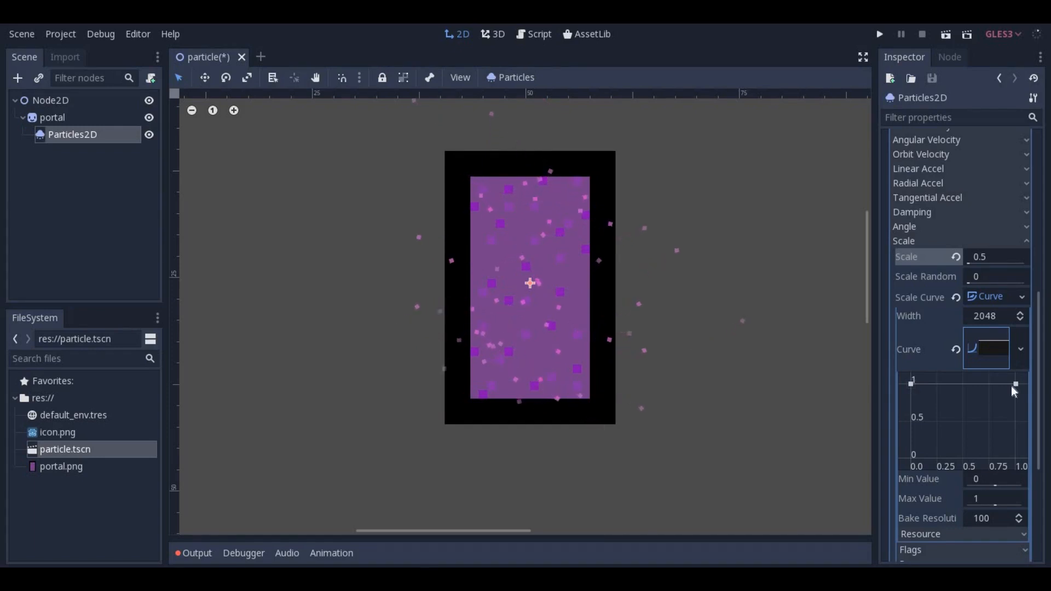
left_click_drag(1014, 383, 1014, 410)
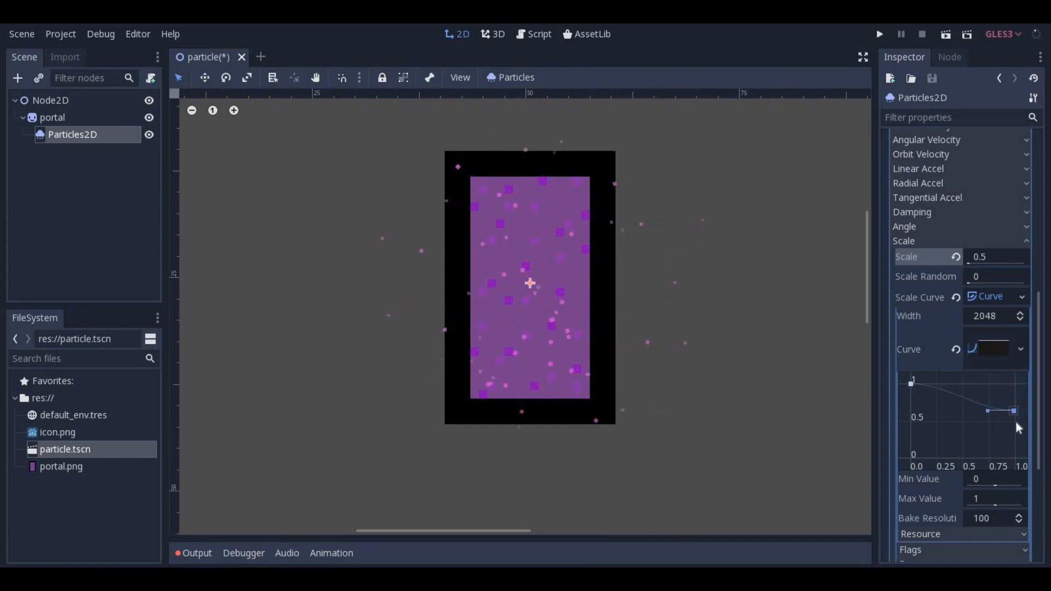